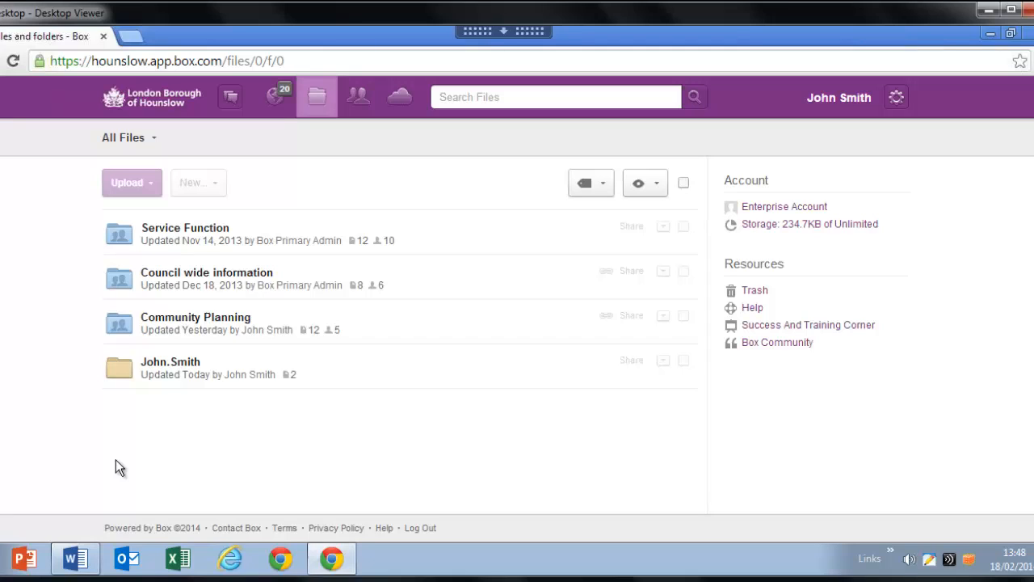
{"action": "mouse_move", "coordinate": [137, 322]}
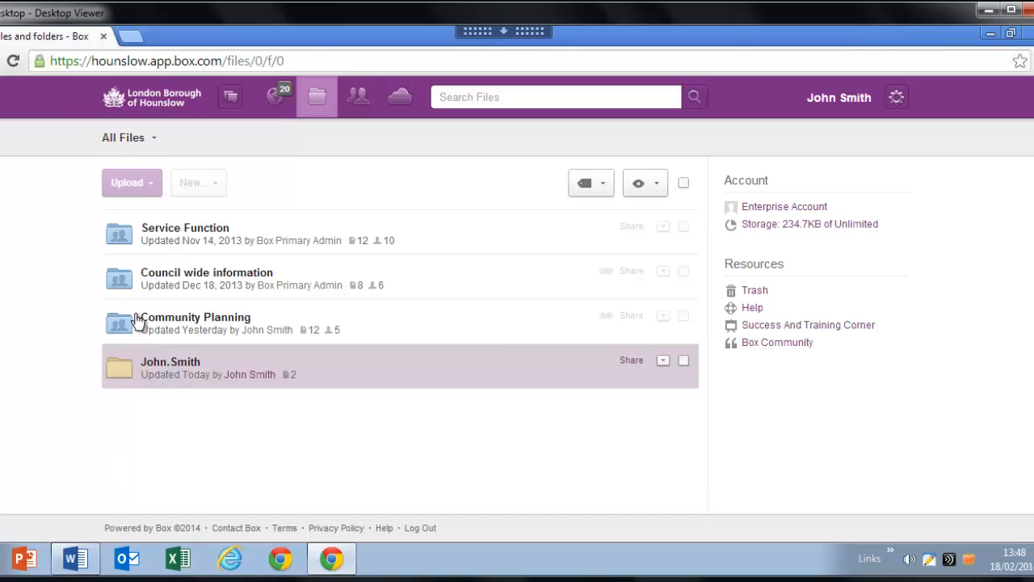
Browse Community Planning, look inside Project A, then return to the Community Planning folder.
{"action": "left_click", "coordinate": [196, 316]}
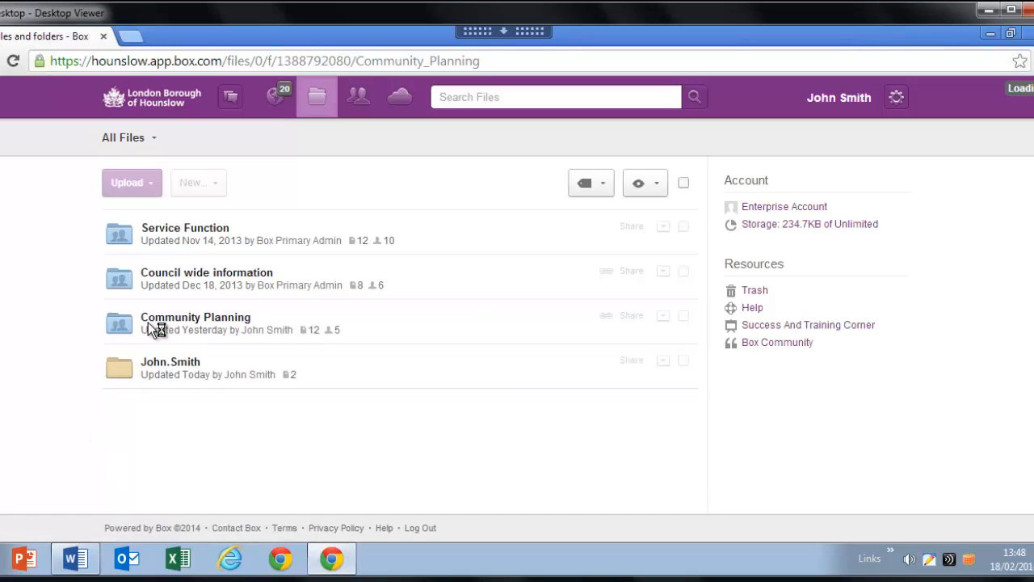
{"action": "left_click", "coordinate": [195, 317]}
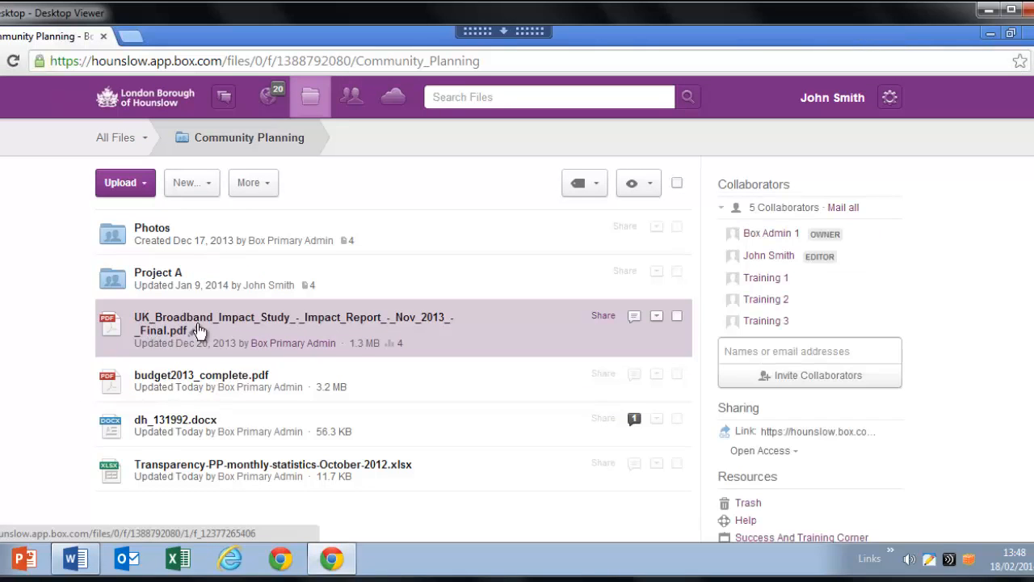
{"action": "mouse_move", "coordinate": [1005, 278]}
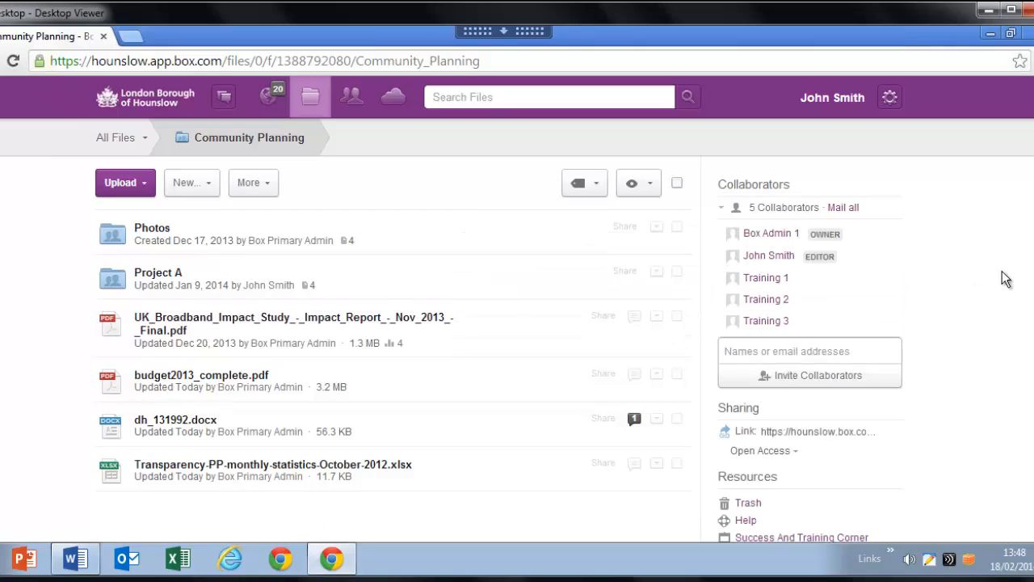
{"action": "mouse_move", "coordinate": [1031, 281]}
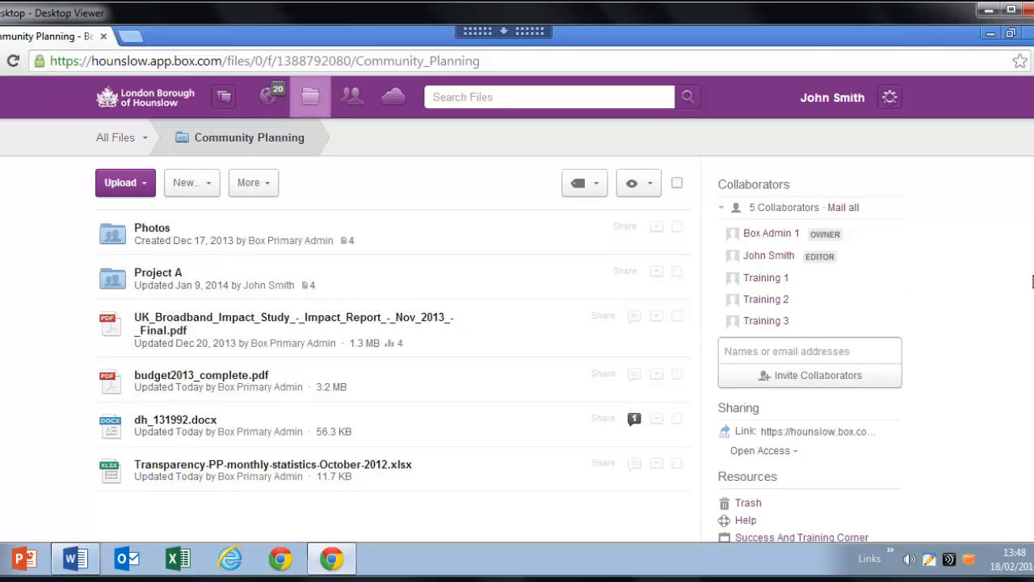
{"action": "mouse_move", "coordinate": [759, 244]}
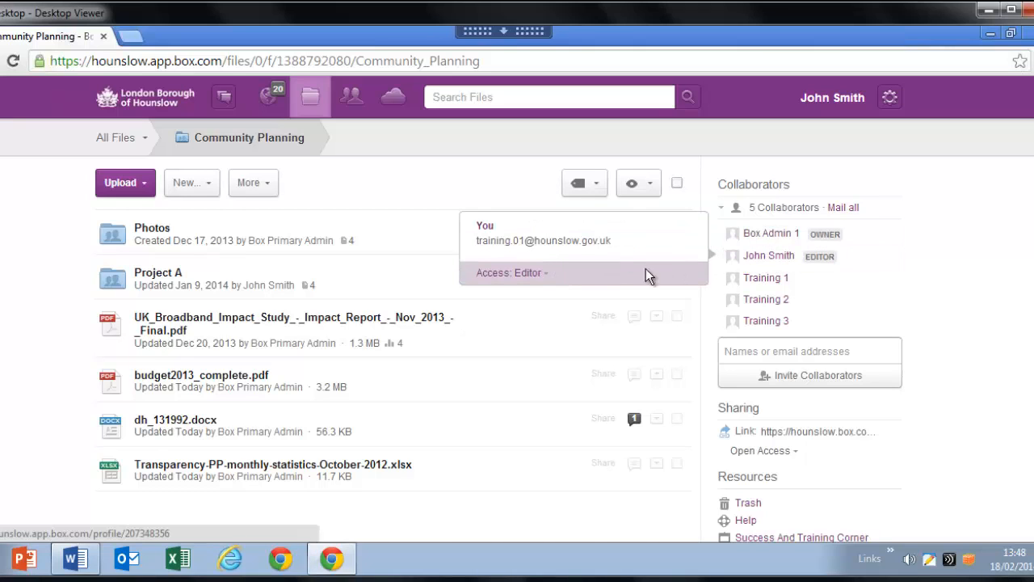
{"action": "mouse_move", "coordinate": [509, 272]}
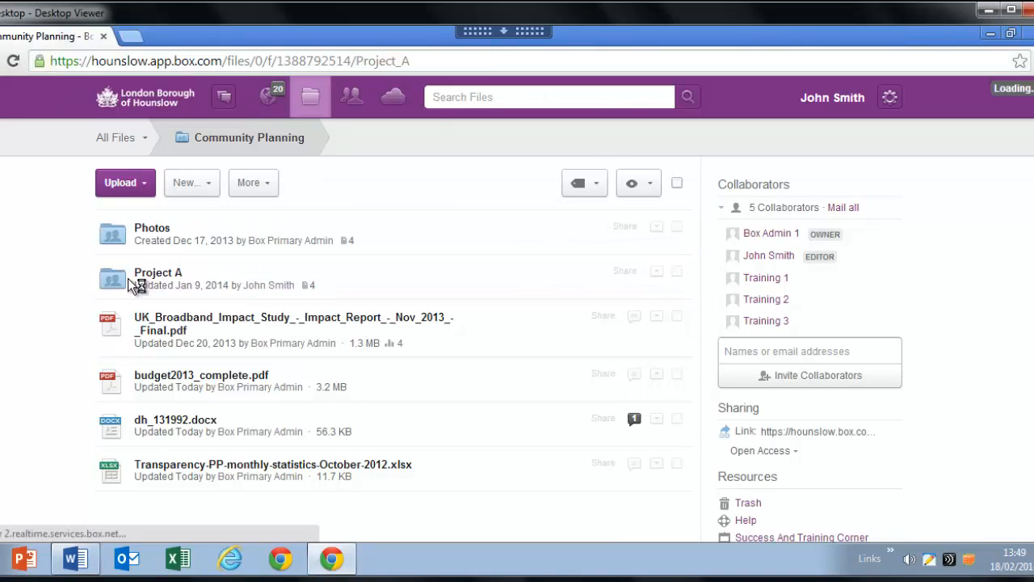
{"action": "left_click", "coordinate": [158, 271]}
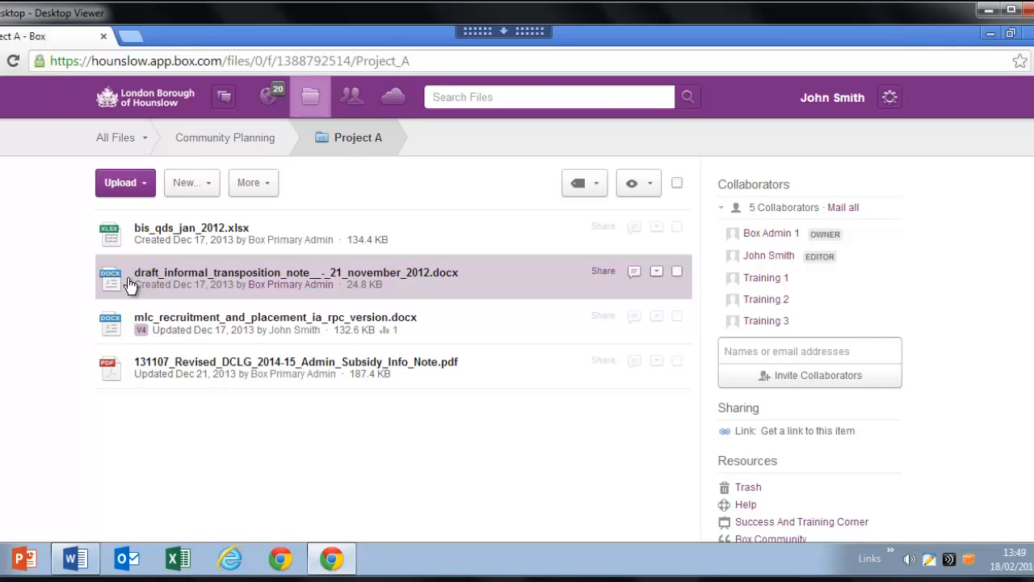
{"action": "mouse_move", "coordinate": [765, 319]}
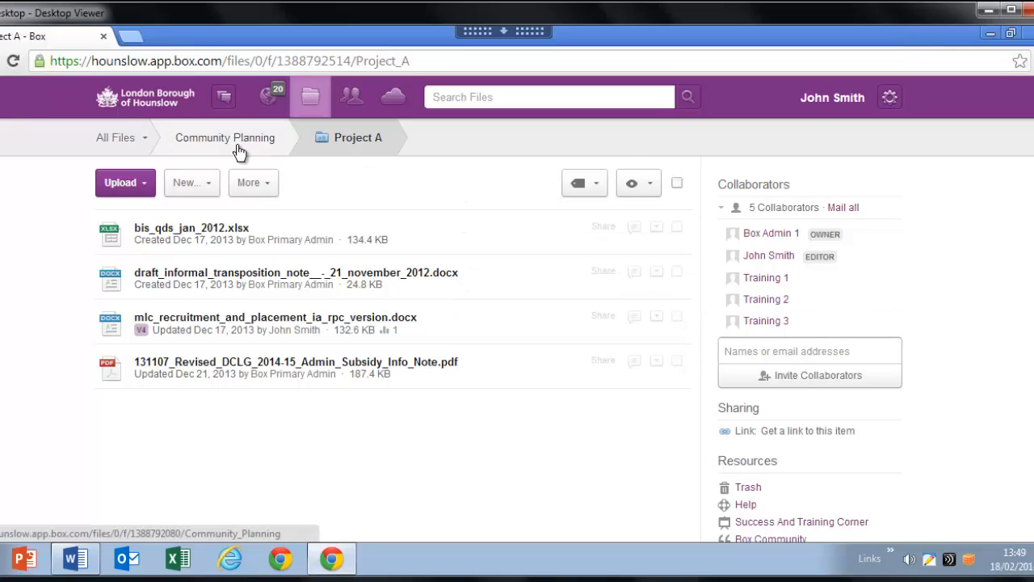
{"action": "left_click", "coordinate": [224, 137]}
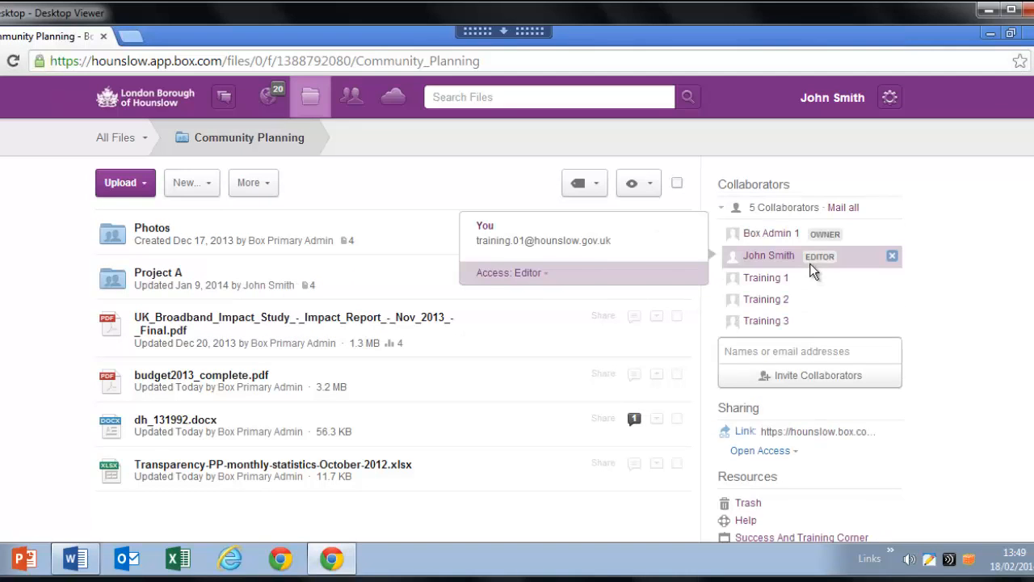
{"action": "mouse_move", "coordinate": [791, 259]}
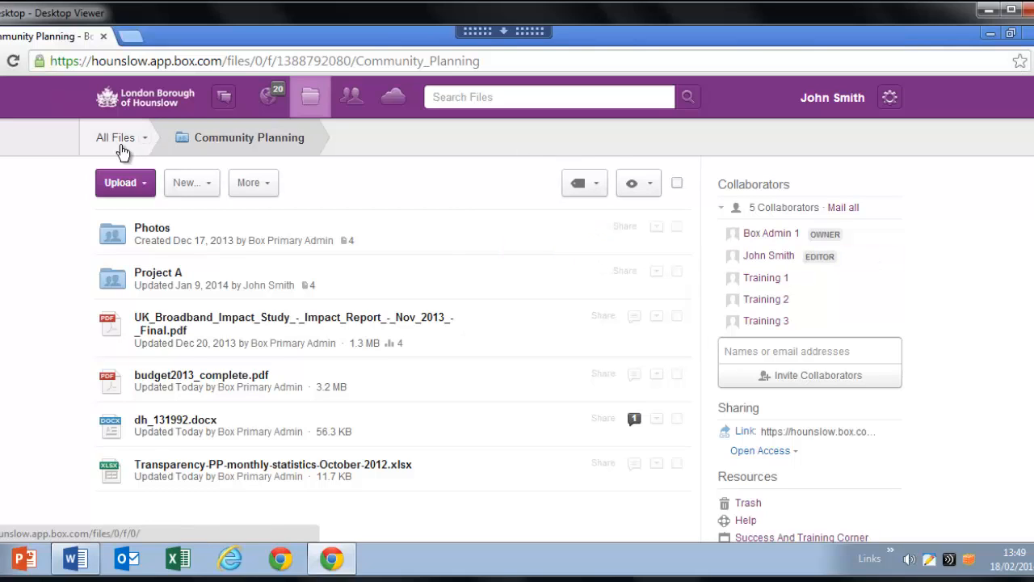
From All Files, look inside Council wide information, then return to All Files.
{"action": "left_click", "coordinate": [115, 137]}
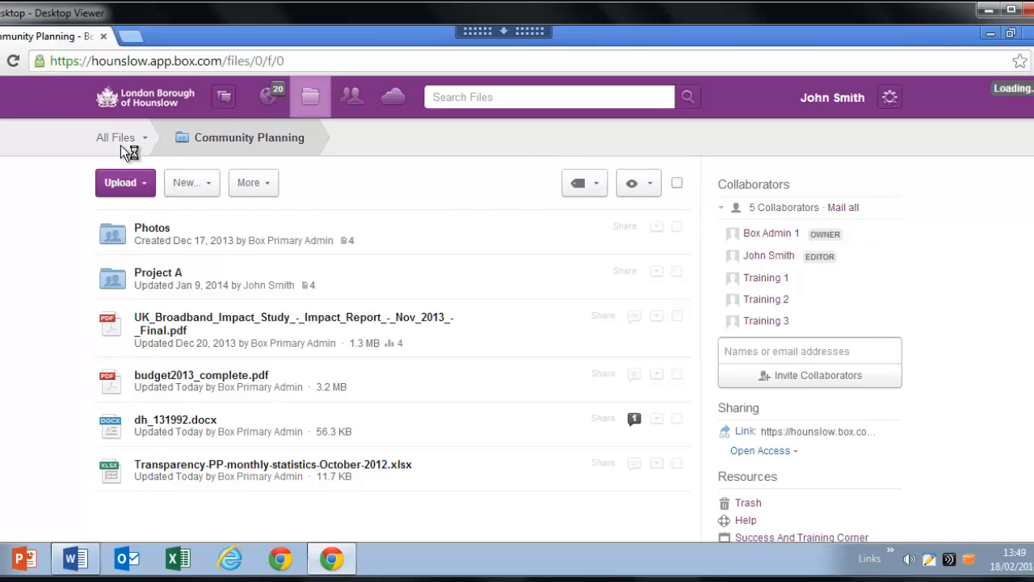
{"action": "left_click", "coordinate": [115, 137]}
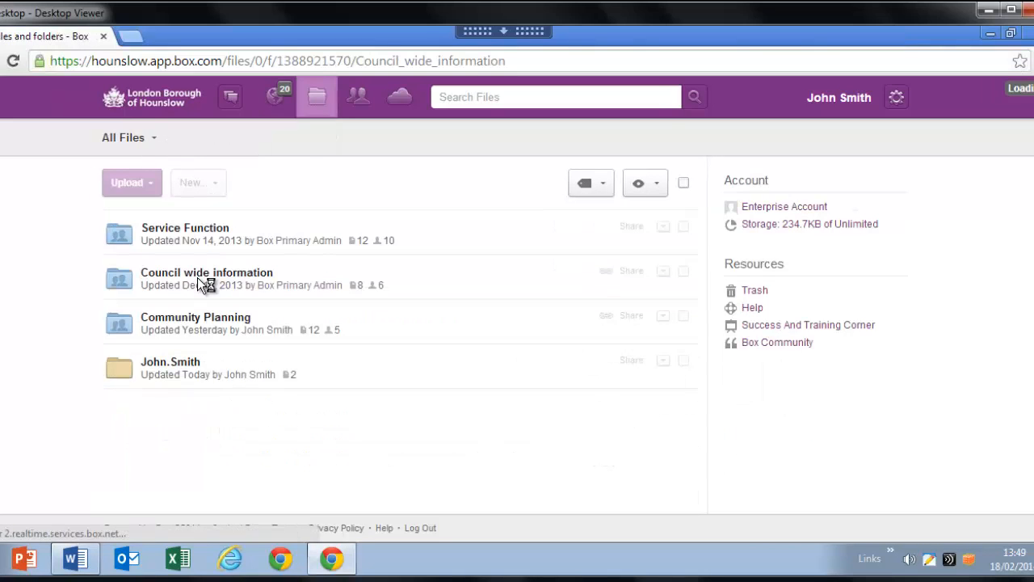
{"action": "double_click", "coordinate": [207, 271]}
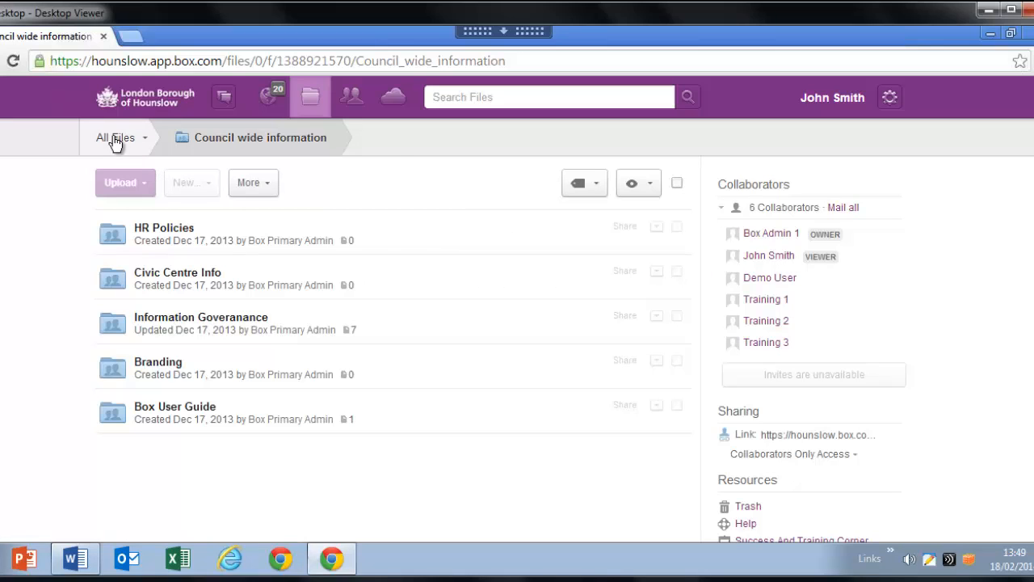
{"action": "left_click", "coordinate": [112, 138]}
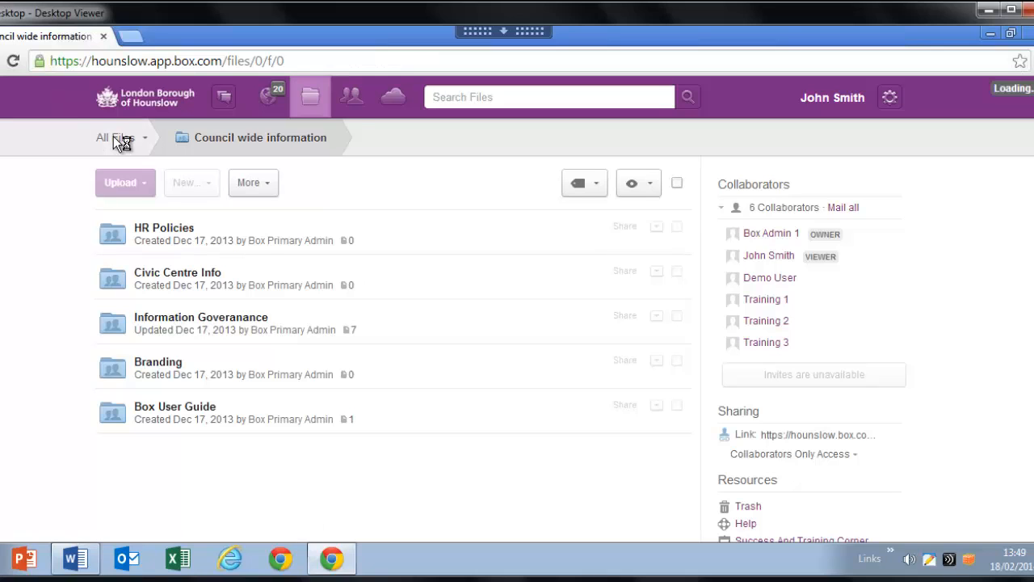
{"action": "left_click", "coordinate": [106, 137]}
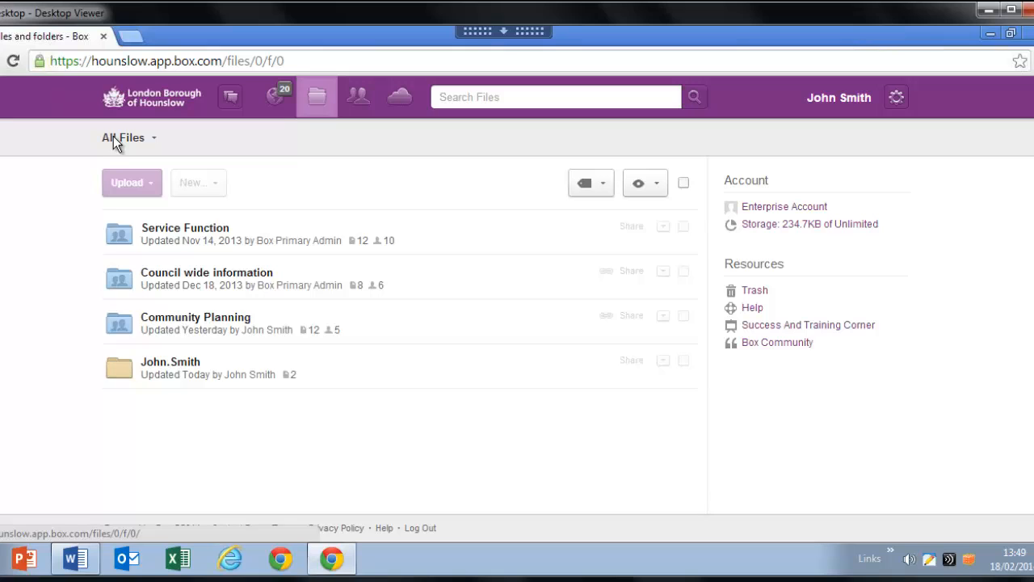
{"action": "mouse_move", "coordinate": [155, 379]}
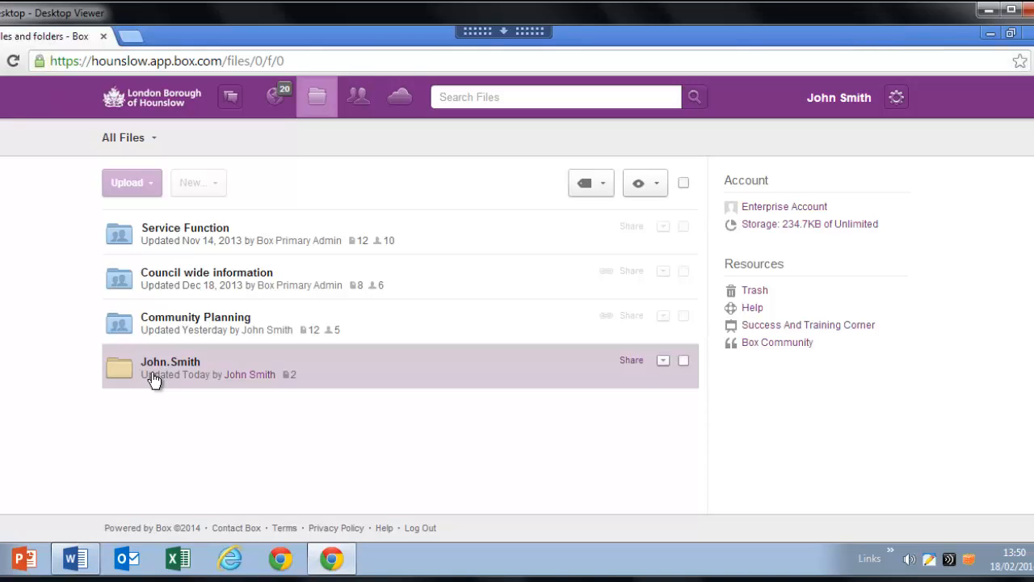
Go into the John.Smith personal folder showing Timesheets and Personal Folder Guidance.pdf.
{"action": "double_click", "coordinate": [171, 362]}
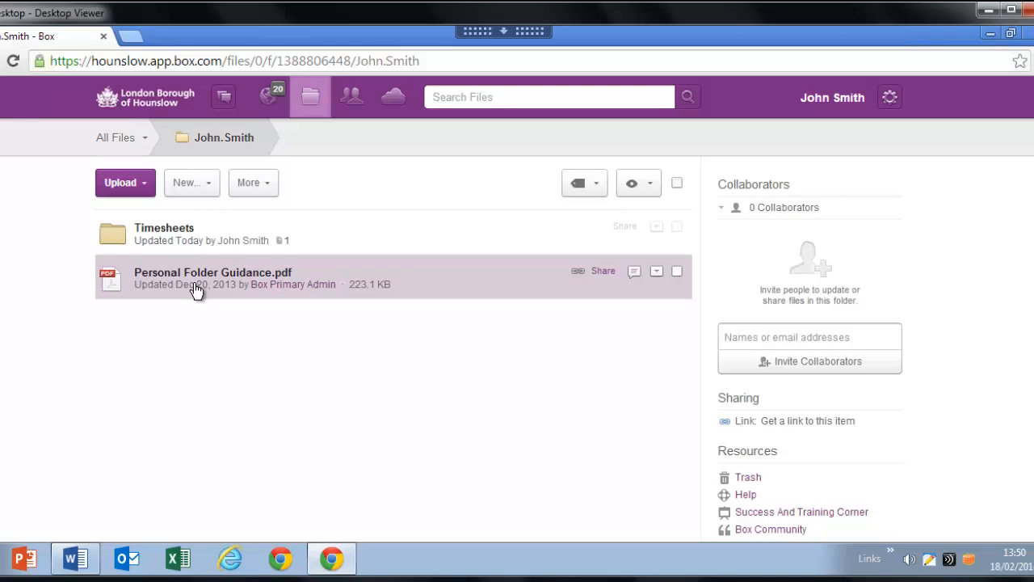
{"action": "mouse_move", "coordinate": [193, 314]}
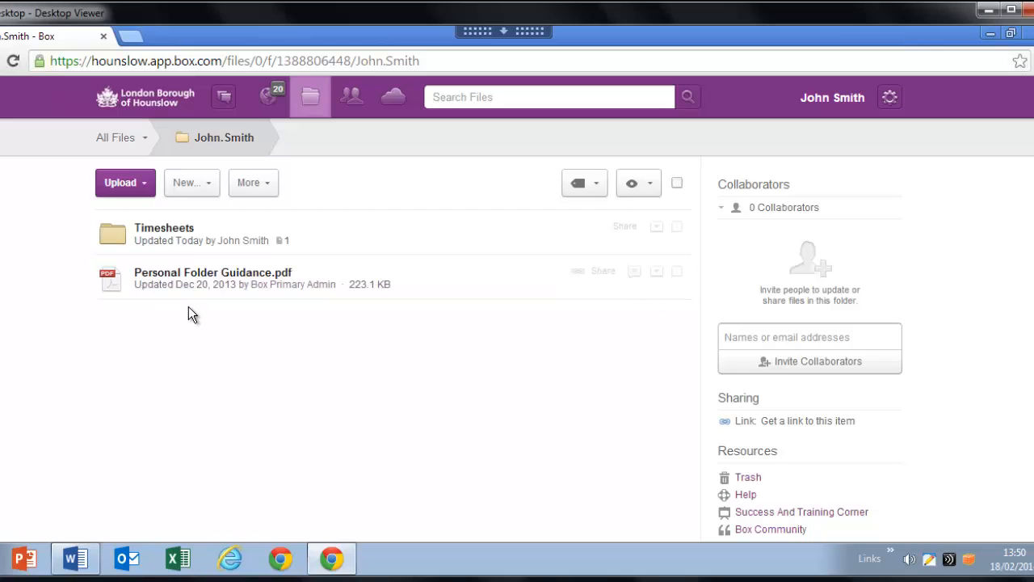
{"action": "mouse_move", "coordinate": [186, 341]}
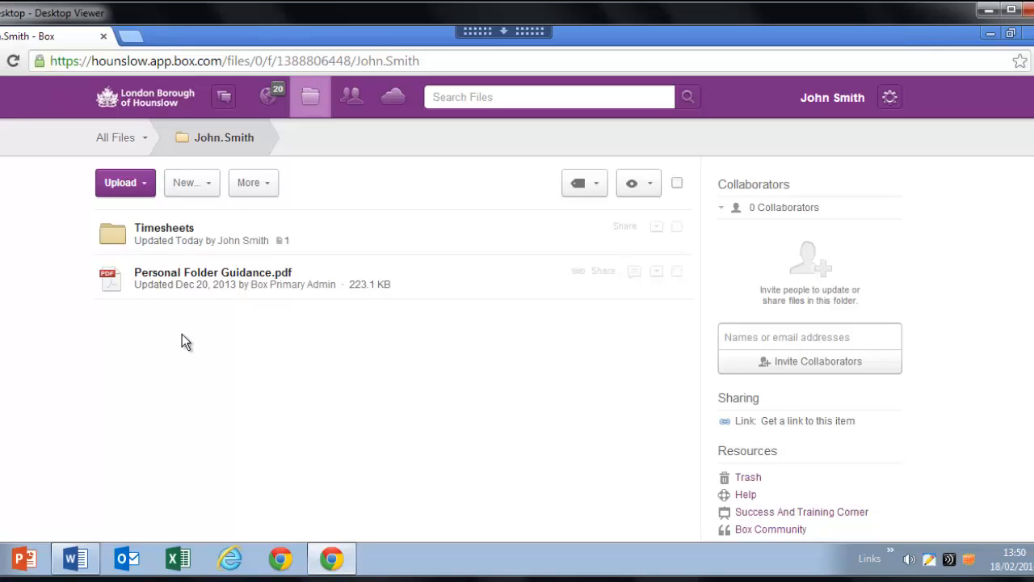
Create a new folder named 'Test Folder', kept private for now.
{"action": "left_click", "coordinate": [187, 181]}
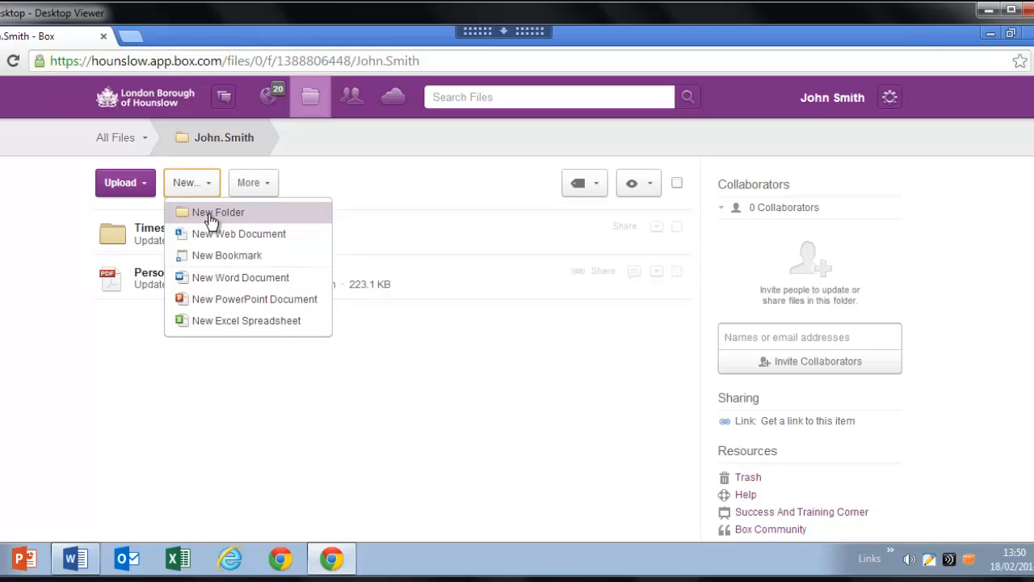
{"action": "left_click", "coordinate": [218, 212]}
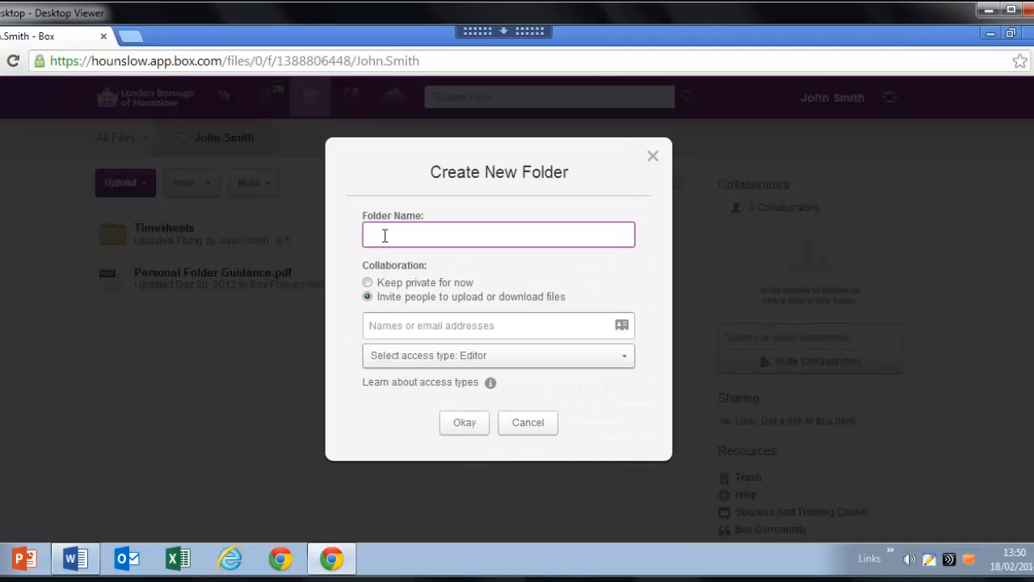
{"action": "type", "text": "Test"}
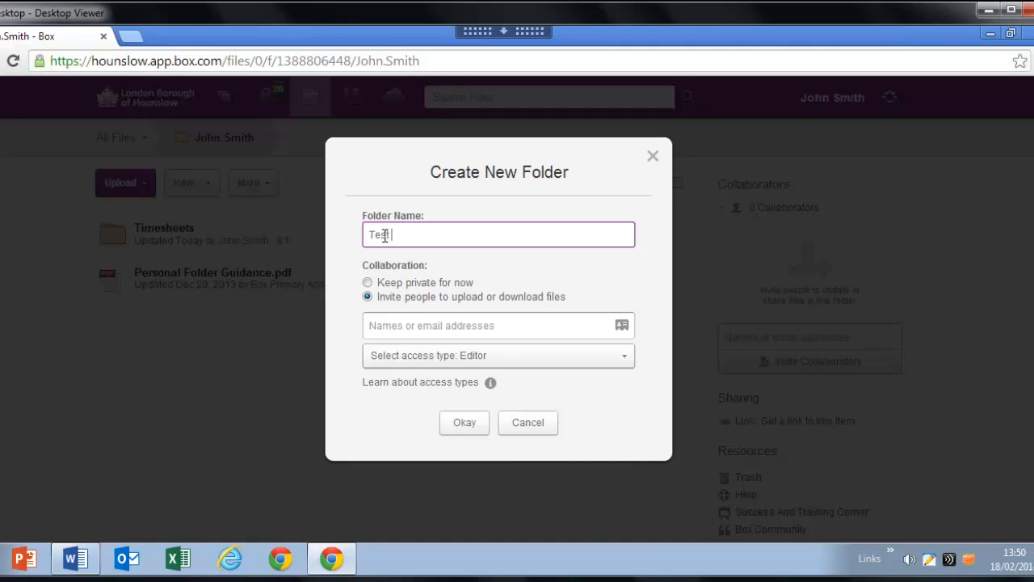
{"action": "type", "text": "Folder"}
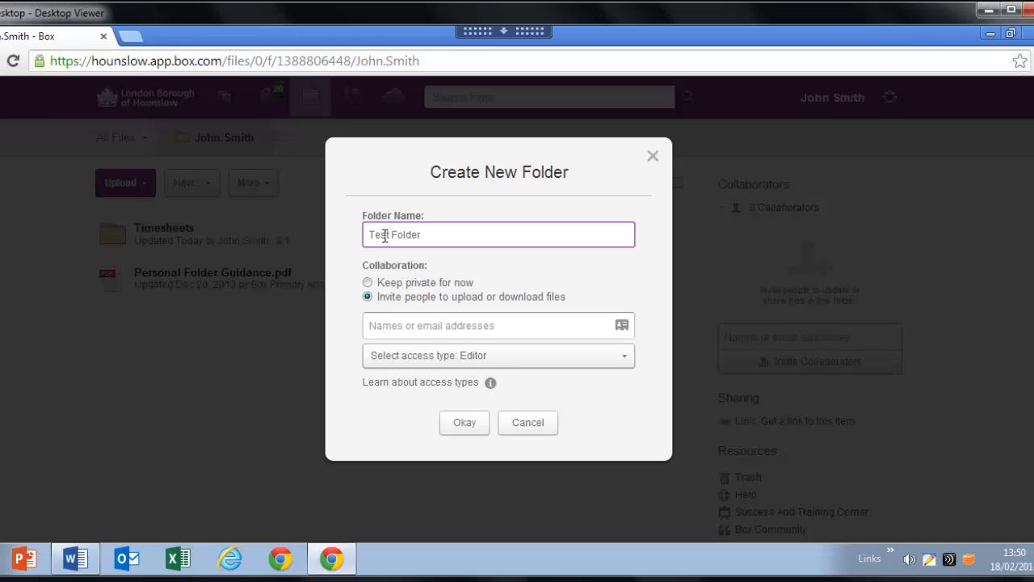
{"action": "left_click", "coordinate": [368, 282]}
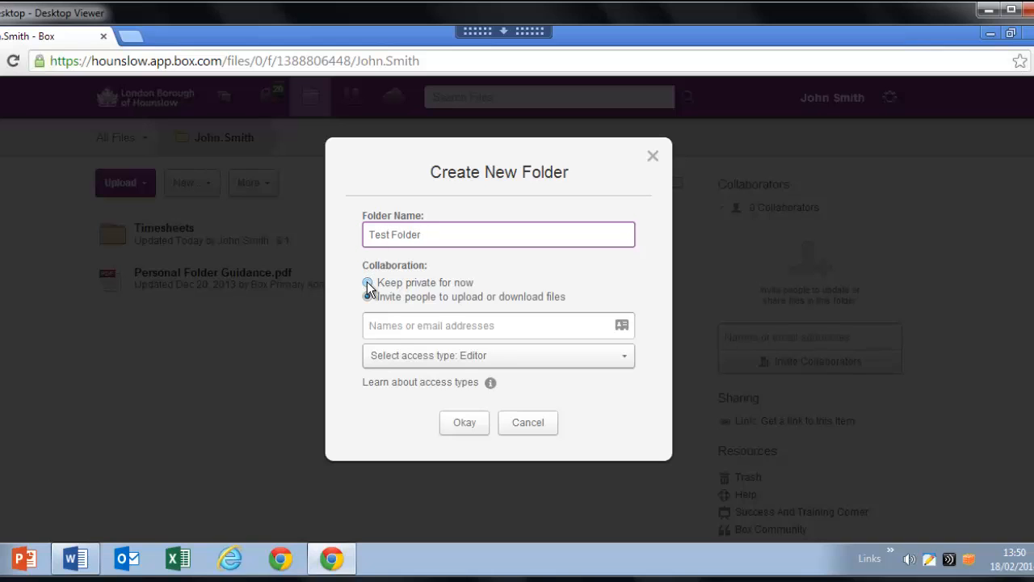
{"action": "left_click", "coordinate": [368, 281]}
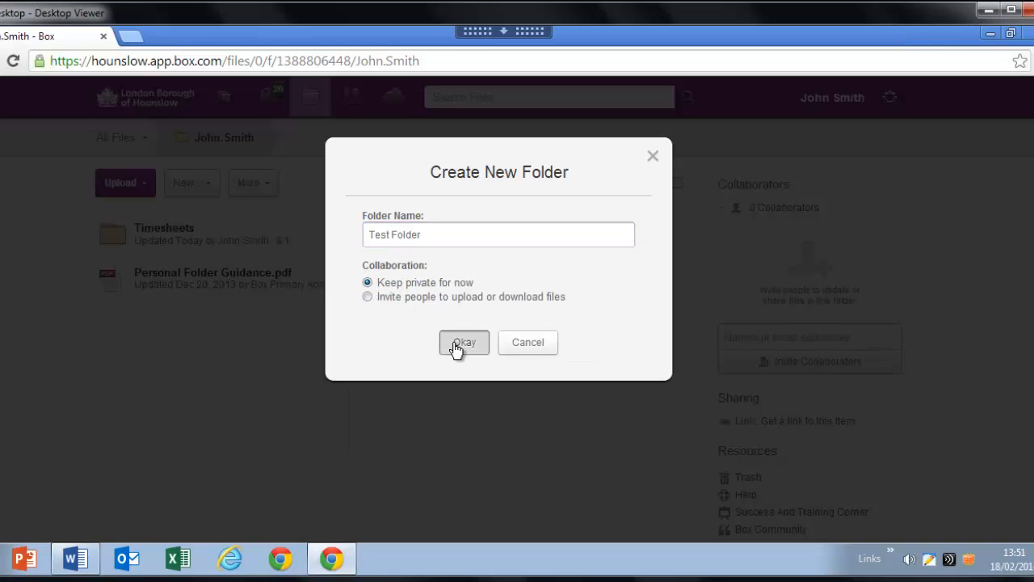
{"action": "left_click", "coordinate": [463, 342]}
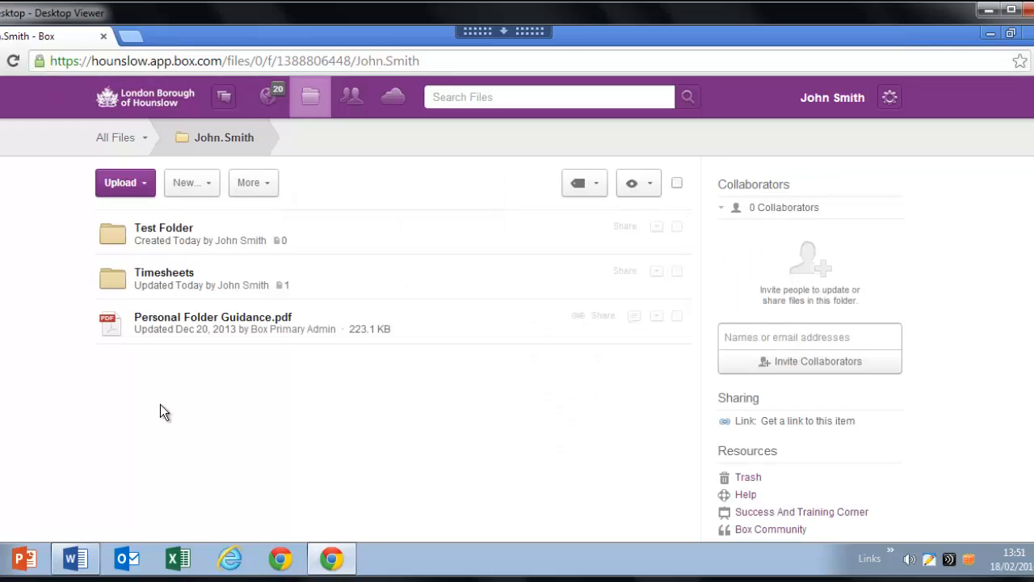
{"action": "mouse_move", "coordinate": [170, 246]}
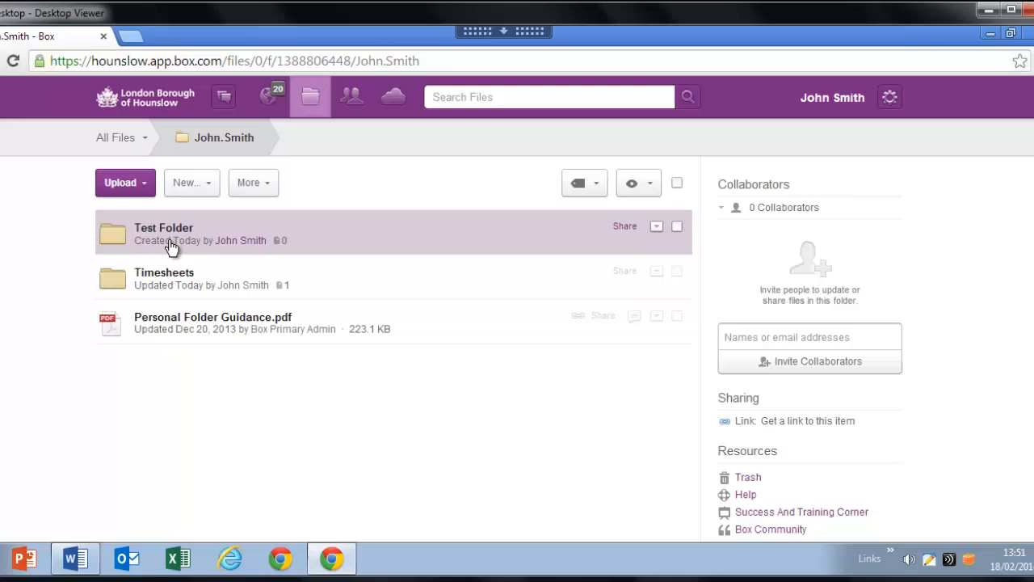
Inside Test Folder, create a Word document named 'Test File' and let it launch in Word.
{"action": "double_click", "coordinate": [163, 228]}
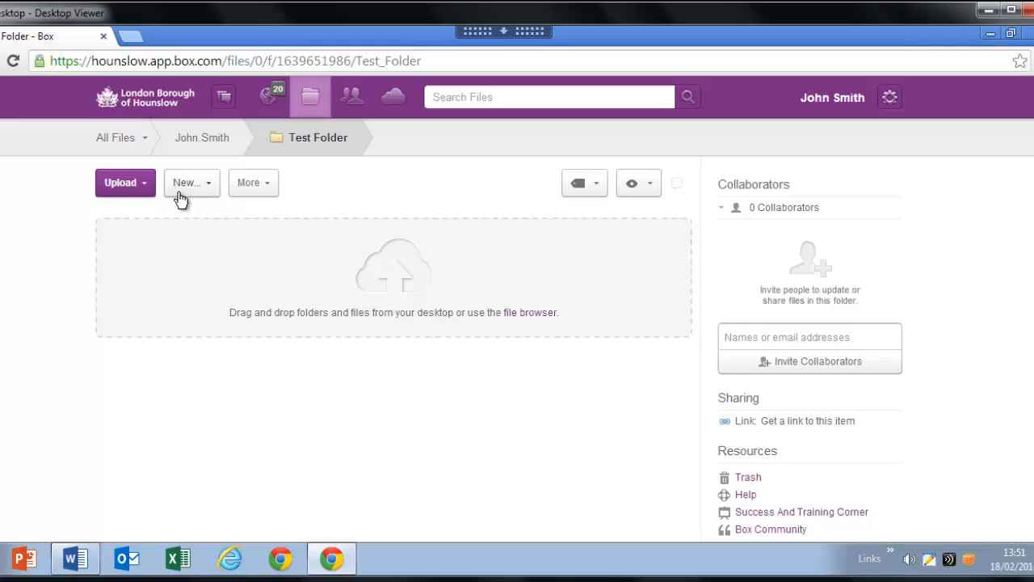
{"action": "left_click", "coordinate": [187, 181]}
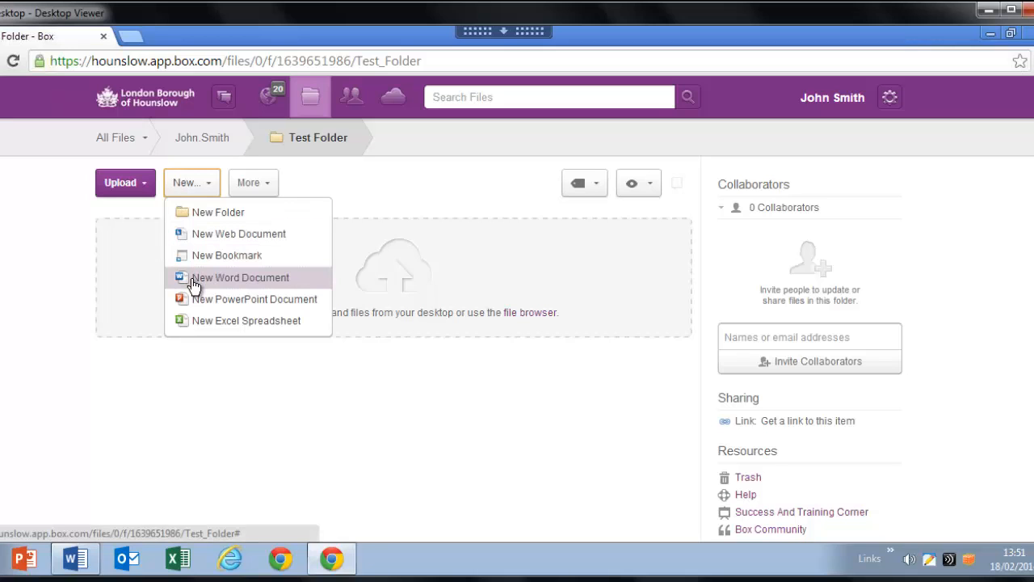
{"action": "left_click", "coordinate": [239, 278]}
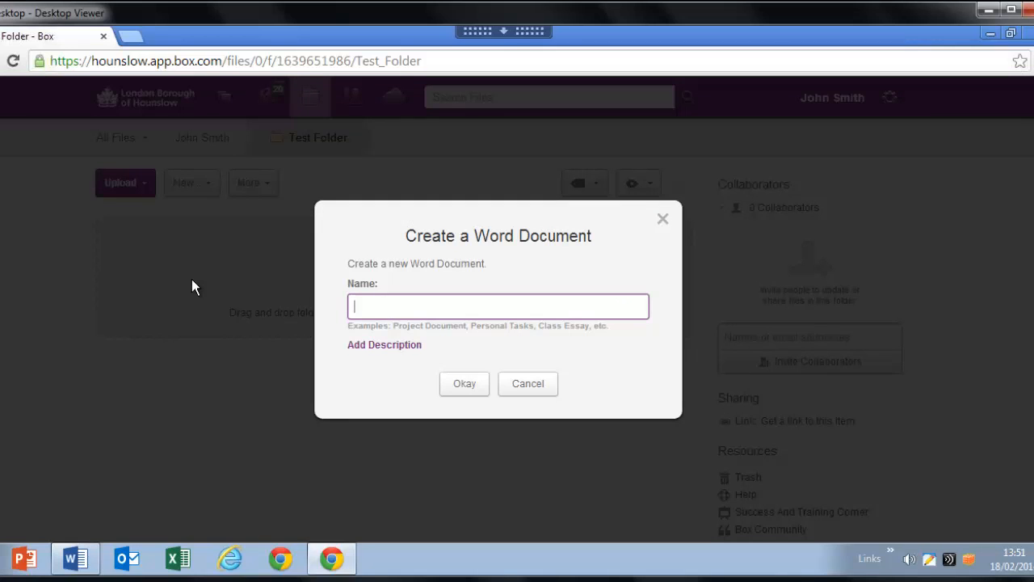
{"action": "type", "text": "T"}
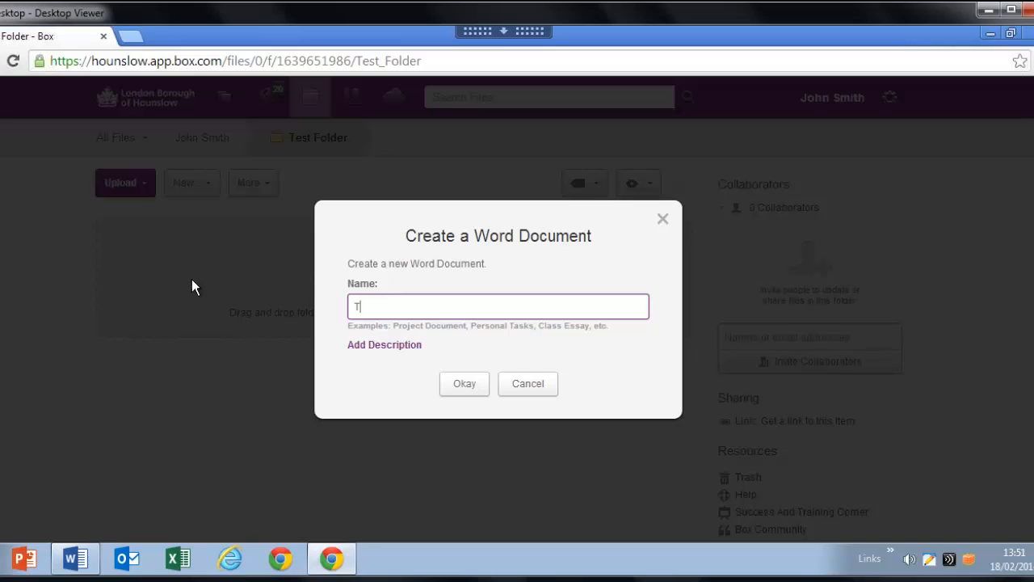
{"action": "type", "text": "est File"}
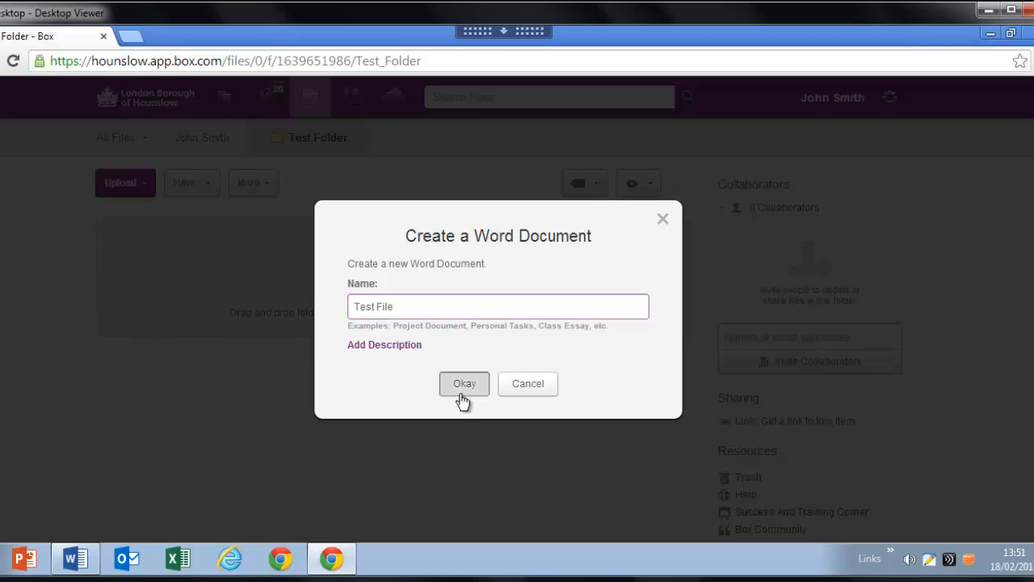
{"action": "left_click", "coordinate": [464, 383]}
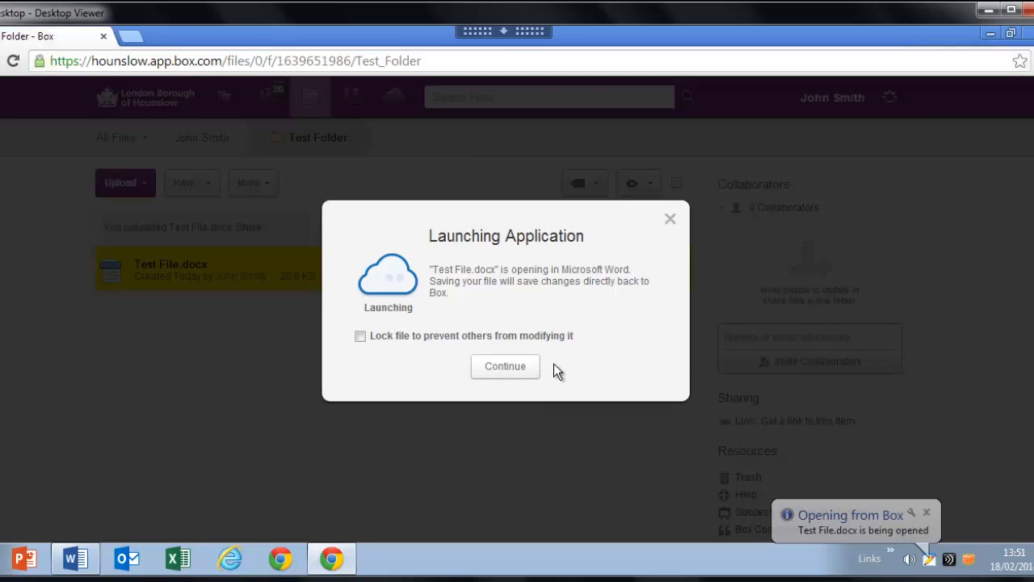
{"action": "left_click", "coordinate": [504, 365]}
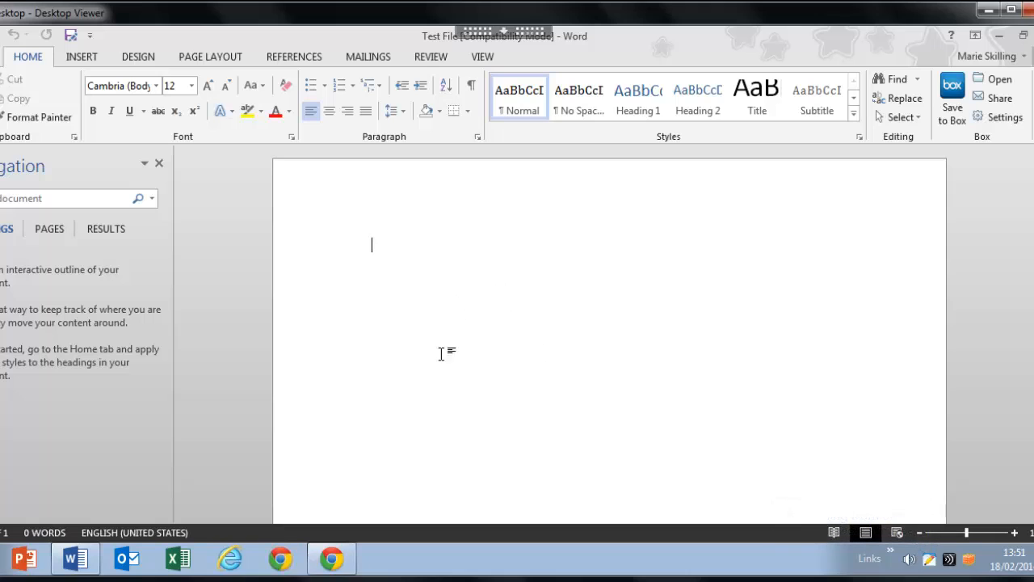
{"action": "mouse_move", "coordinate": [445, 42]}
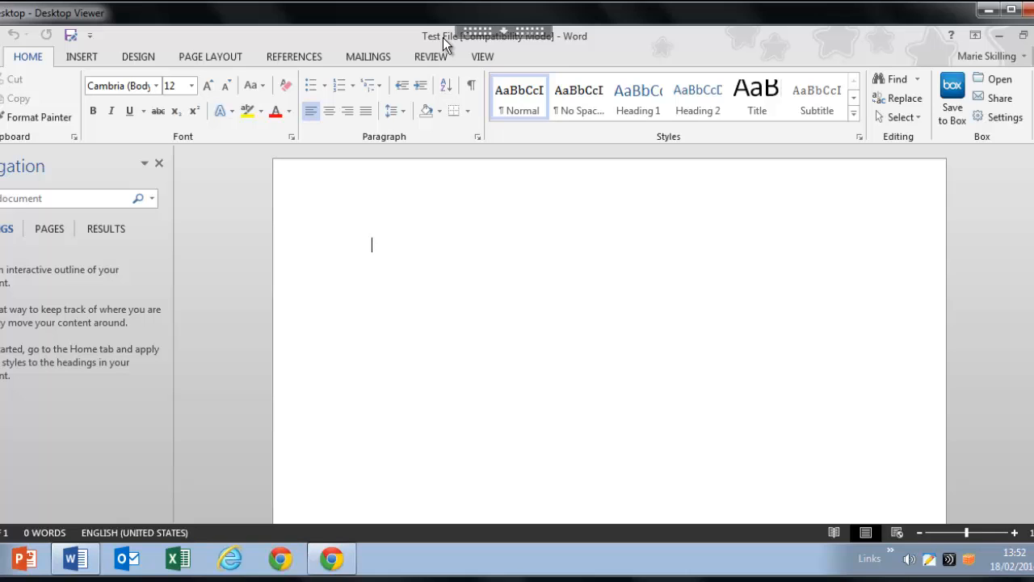
{"action": "mouse_move", "coordinate": [527, 227]}
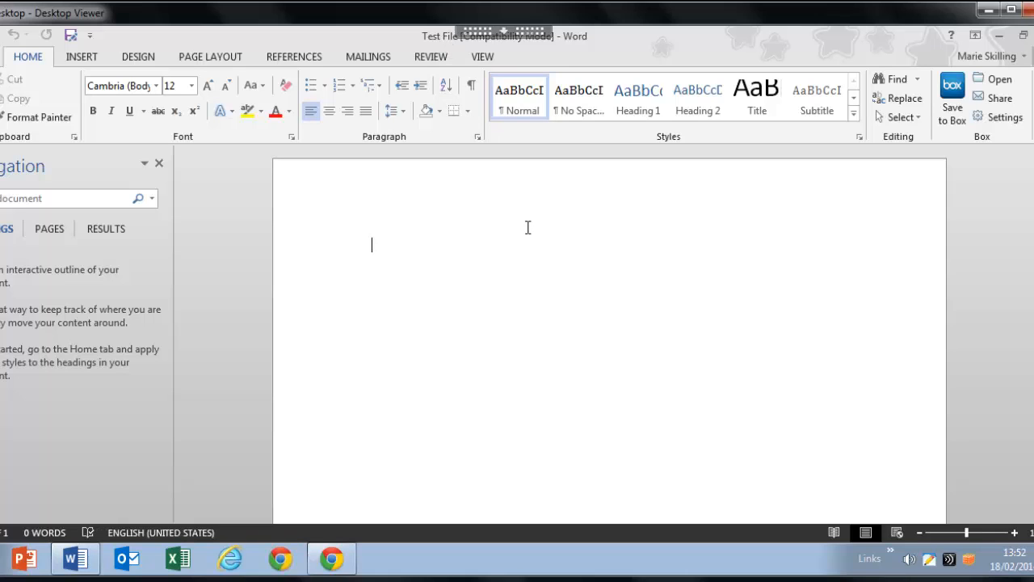
Write 'Test Training File' on the first line of the Word document.
{"action": "type", "text": "Te"}
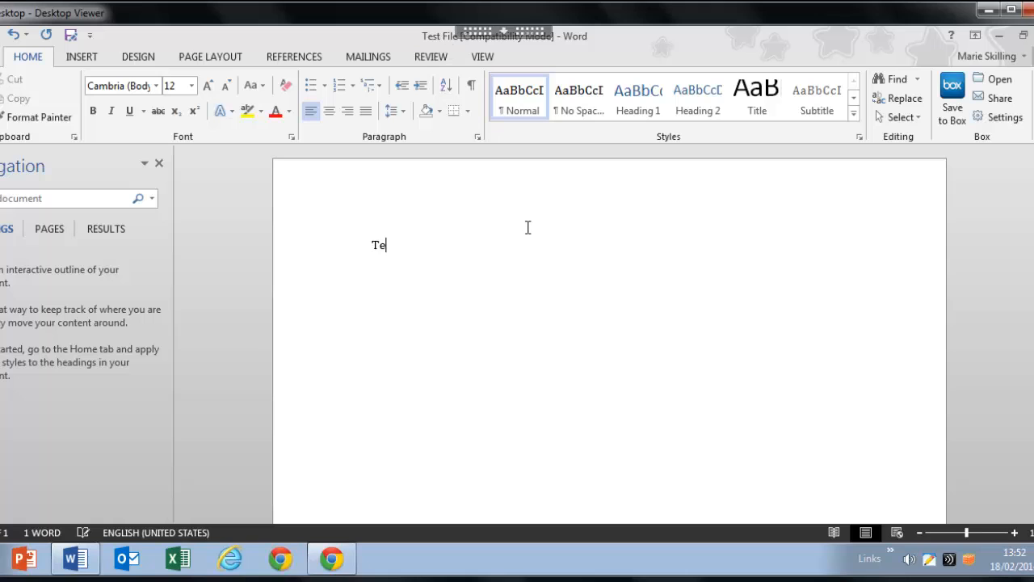
{"action": "type", "text": "st Tr"}
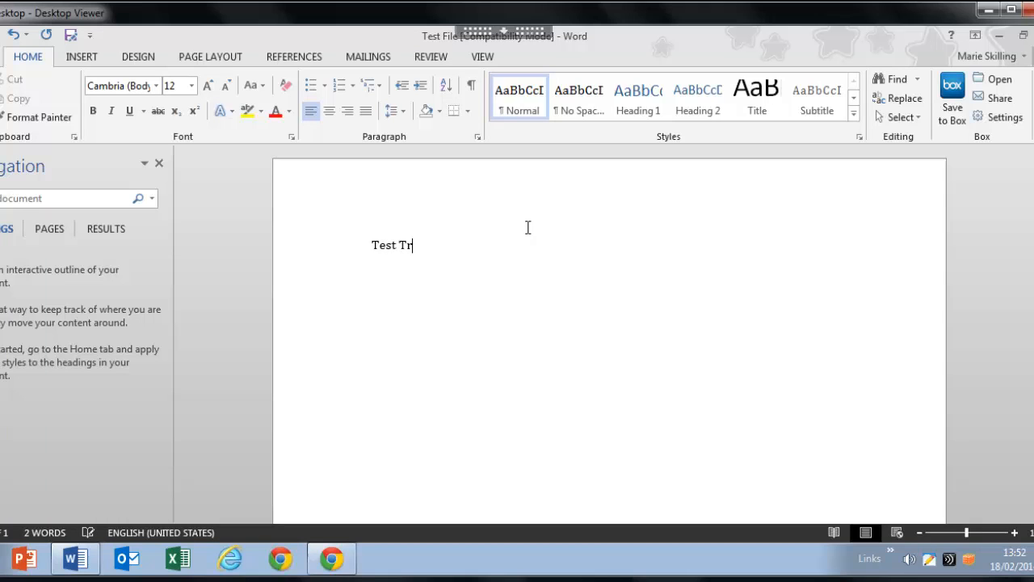
{"action": "type", "text": "aining F"}
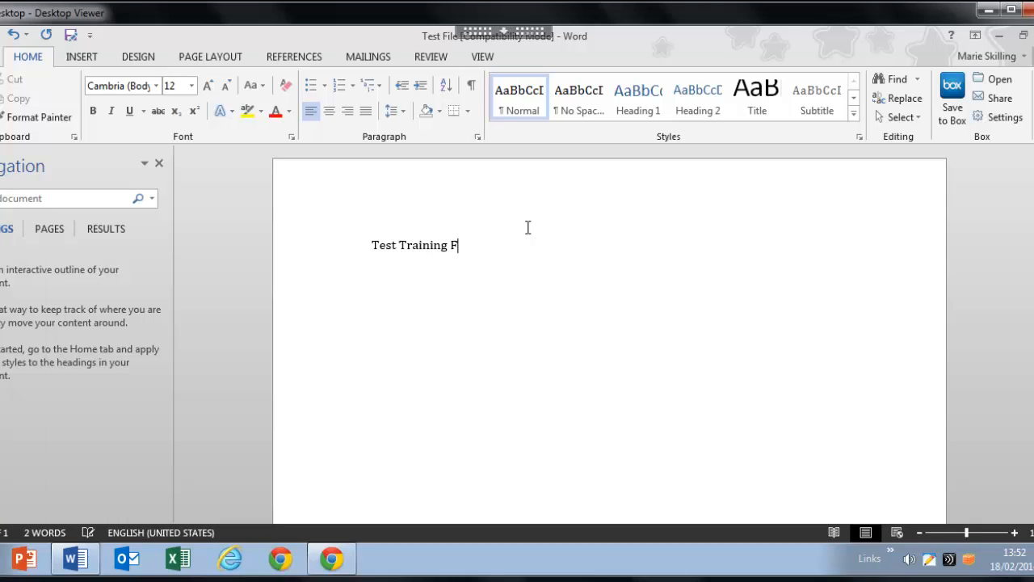
{"action": "type", "text": "ile"}
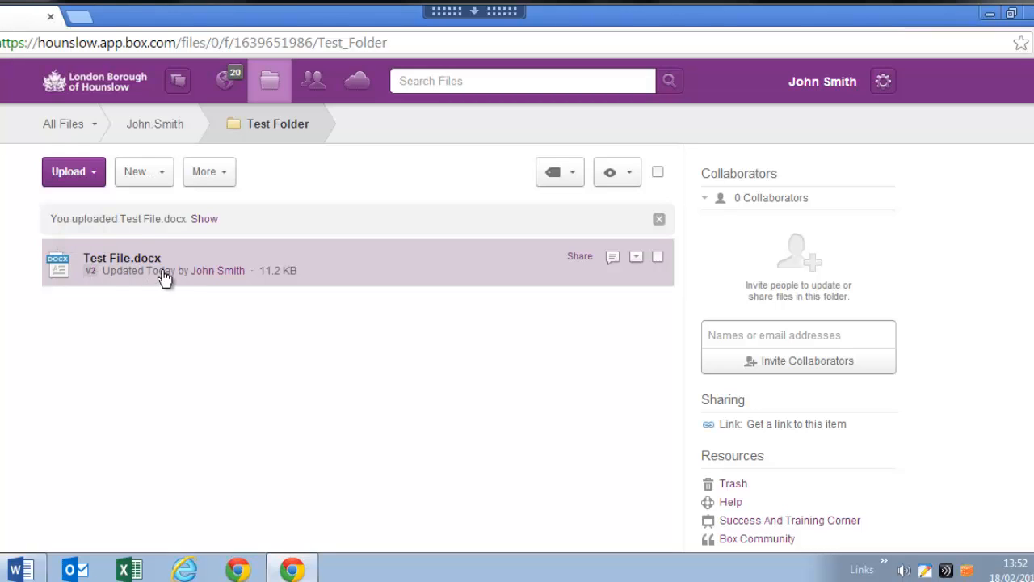
{"action": "left_click", "coordinate": [123, 258]}
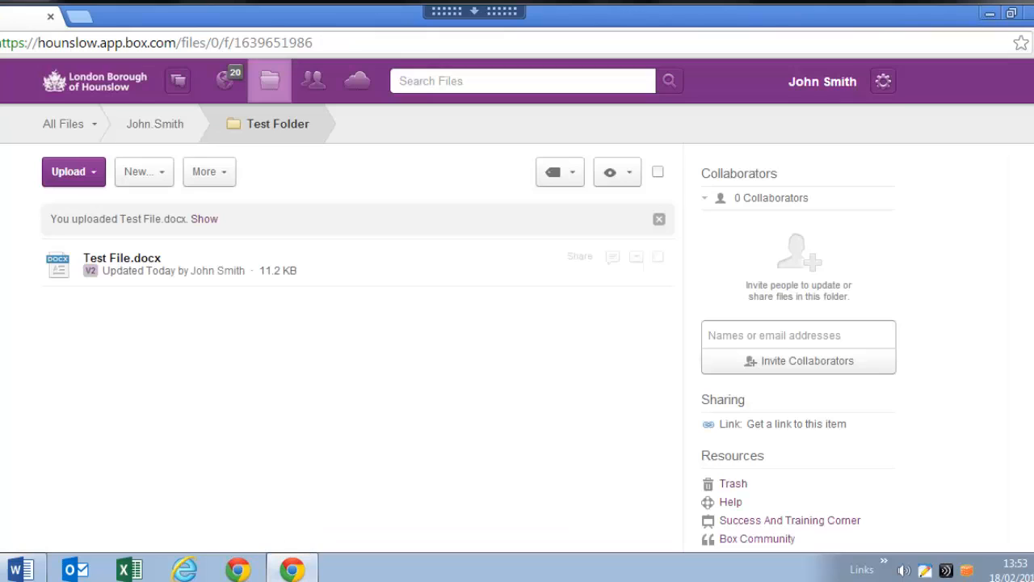
{"action": "mouse_move", "coordinate": [404, 385]}
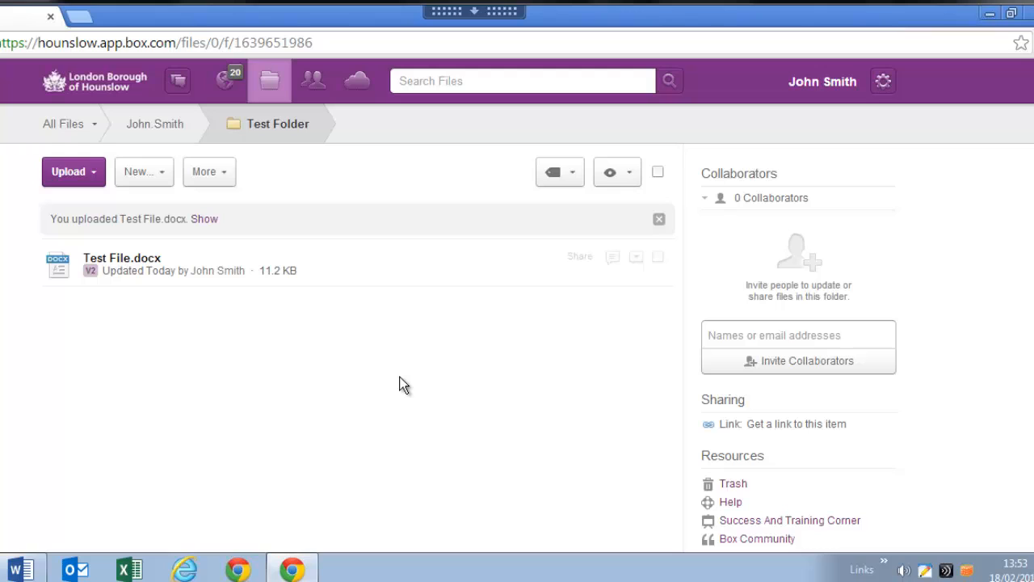
{"action": "mouse_move", "coordinate": [744, 365]}
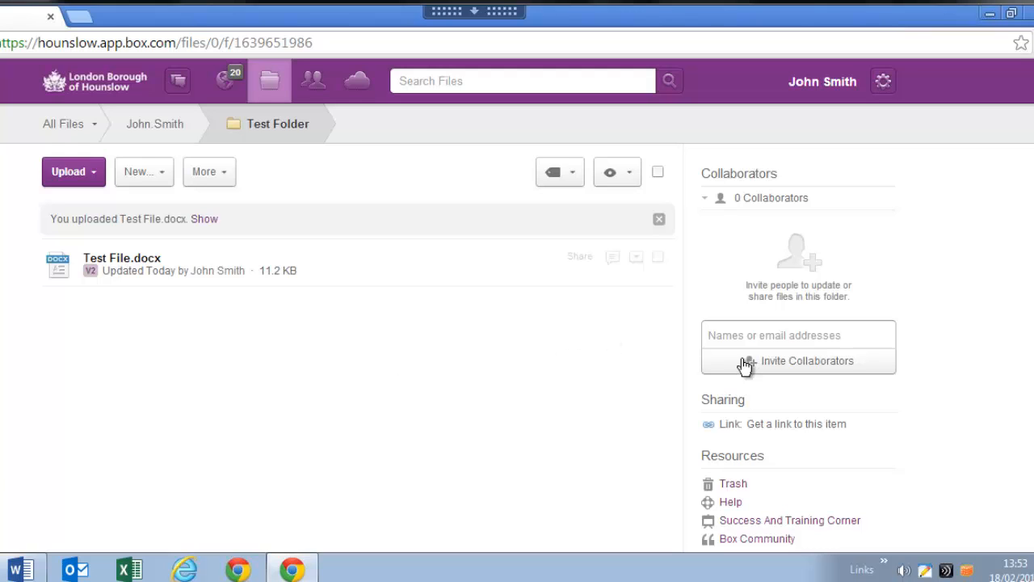
Invite colleague Marie as an Editor collaborator on Test Folder and send the invitation.
{"action": "left_click", "coordinate": [805, 360]}
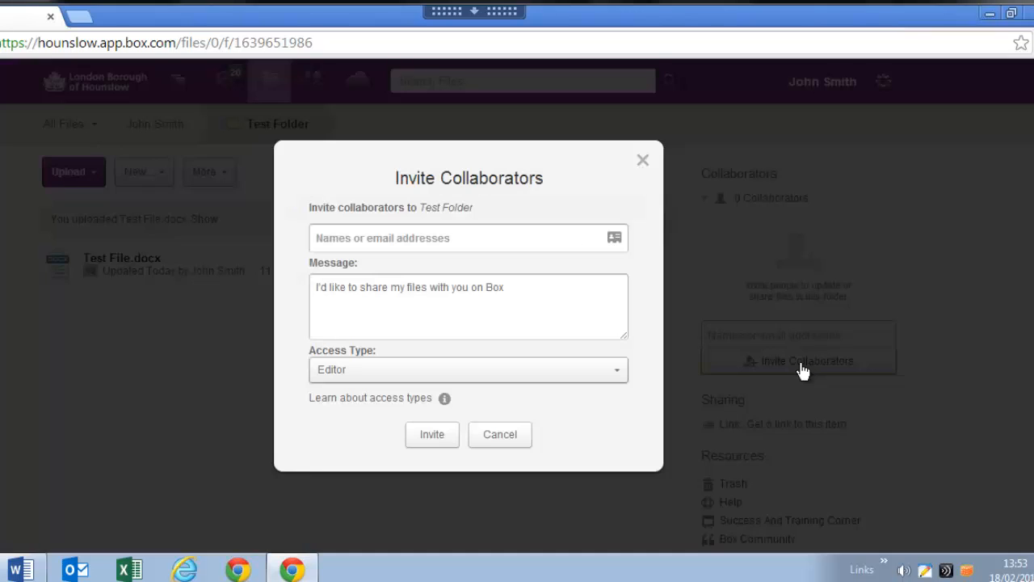
{"action": "left_click", "coordinate": [469, 238]}
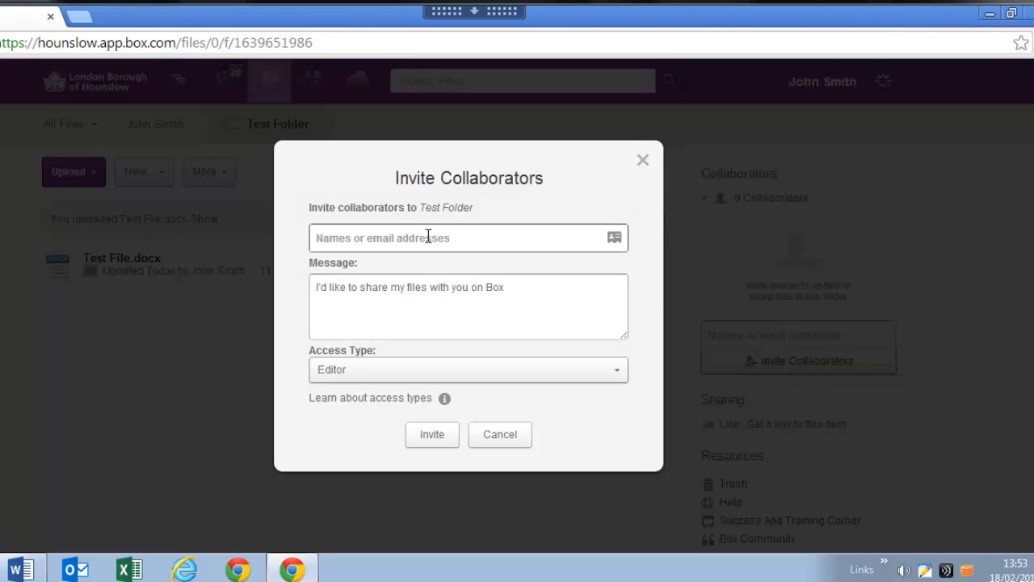
{"action": "type", "text": "marie"}
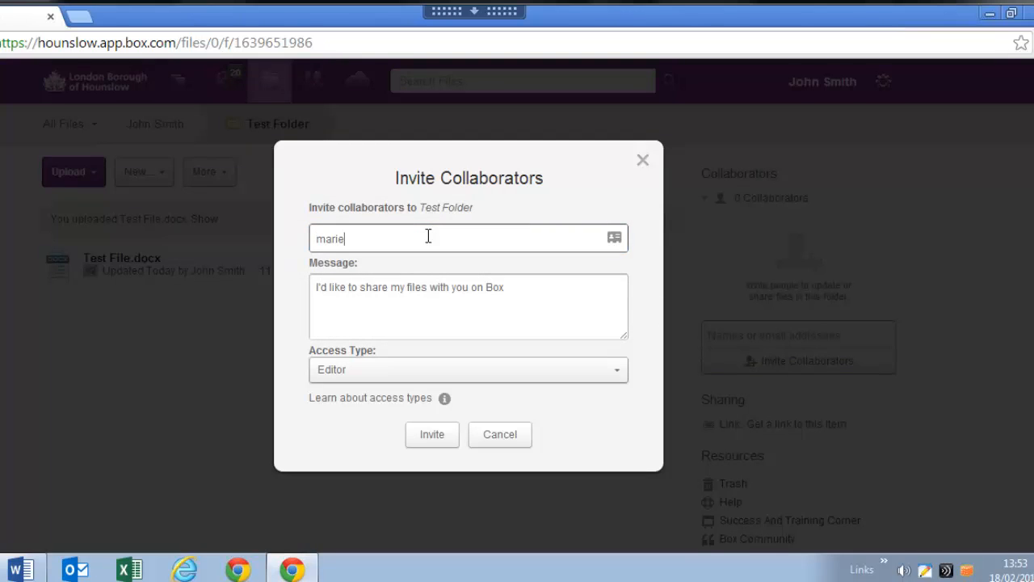
{"action": "type", "text": "marie"}
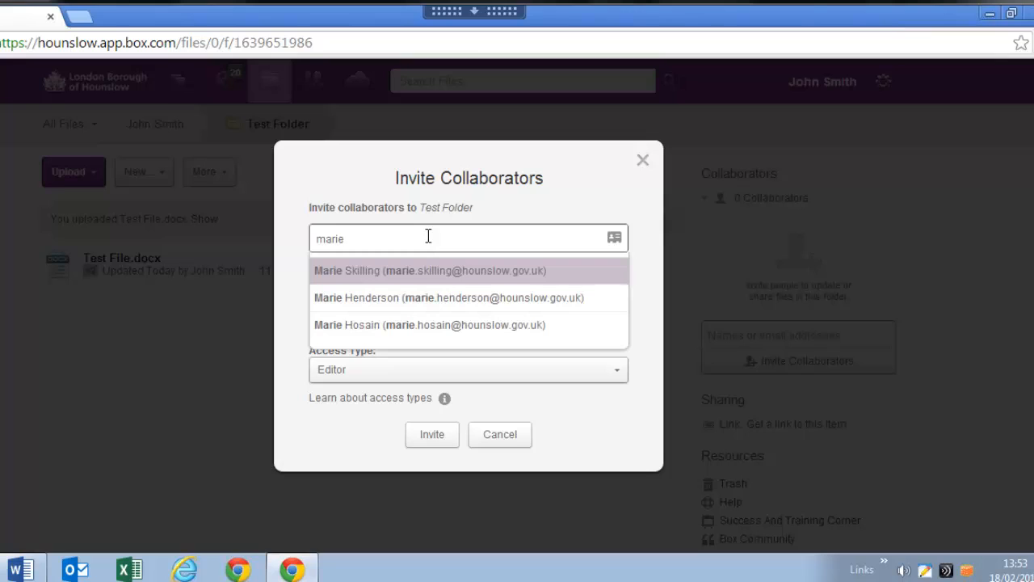
{"action": "mouse_move", "coordinate": [396, 278]}
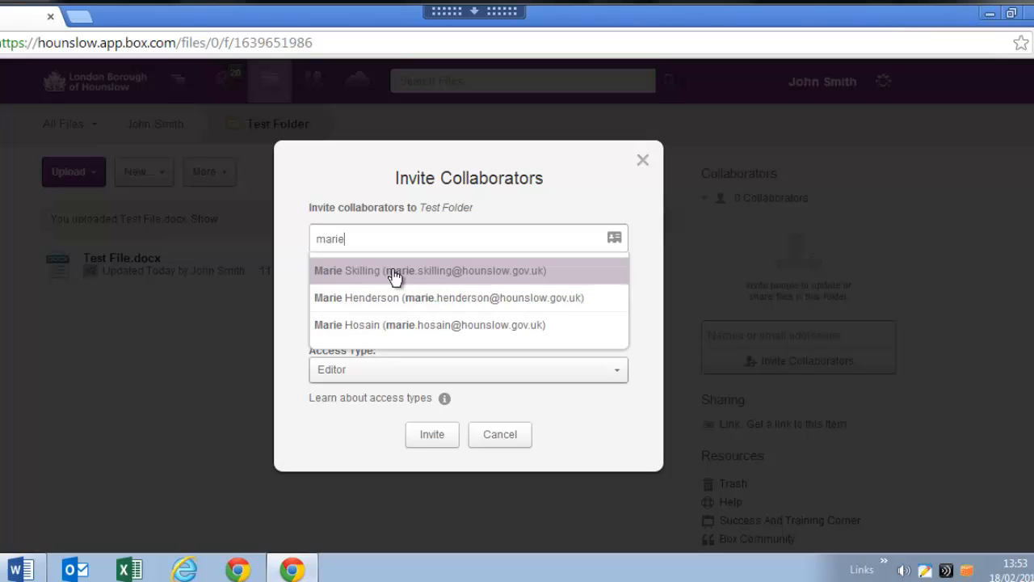
{"action": "left_click", "coordinate": [428, 271]}
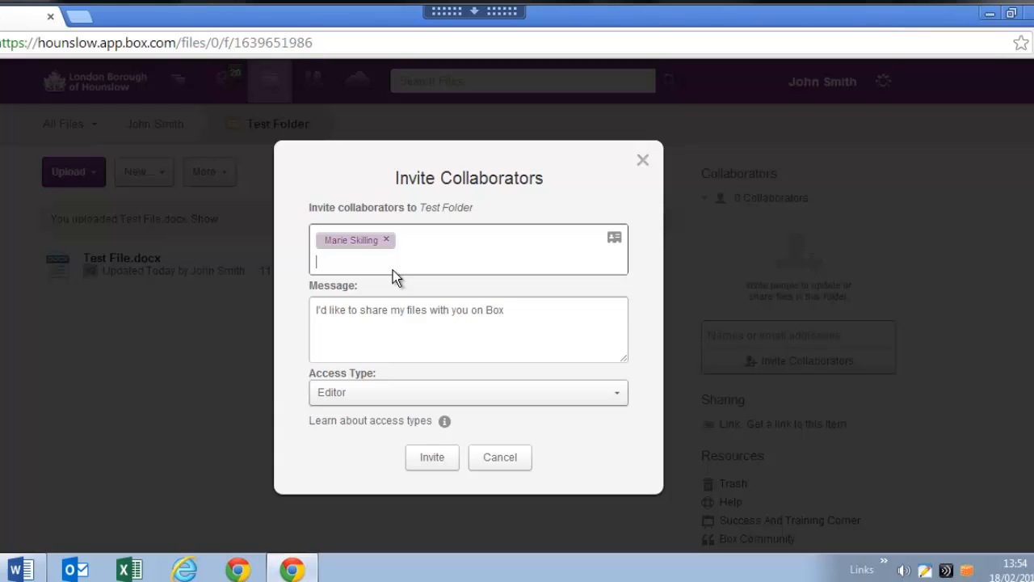
{"action": "mouse_move", "coordinate": [445, 420]}
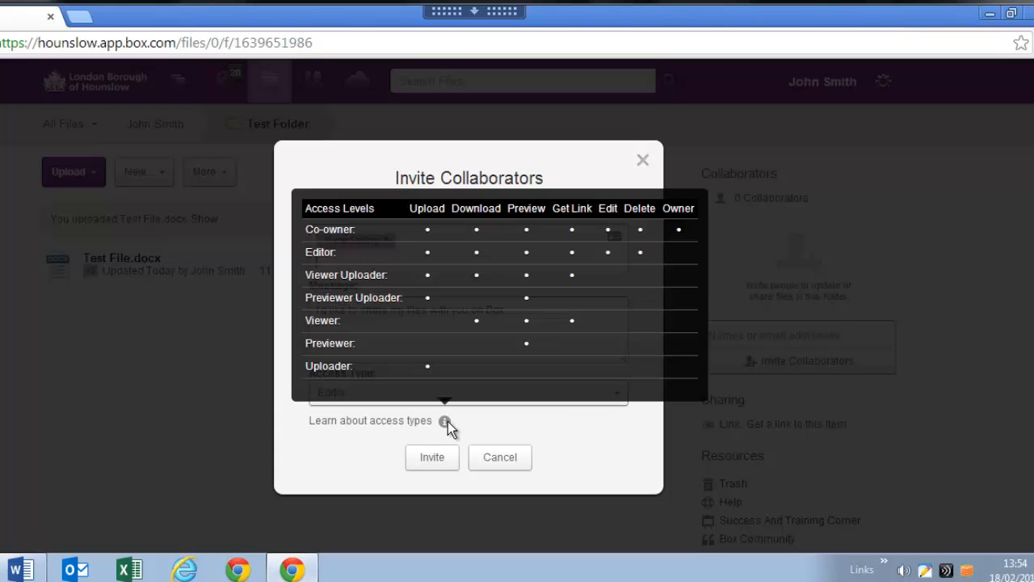
{"action": "mouse_move", "coordinate": [446, 423]}
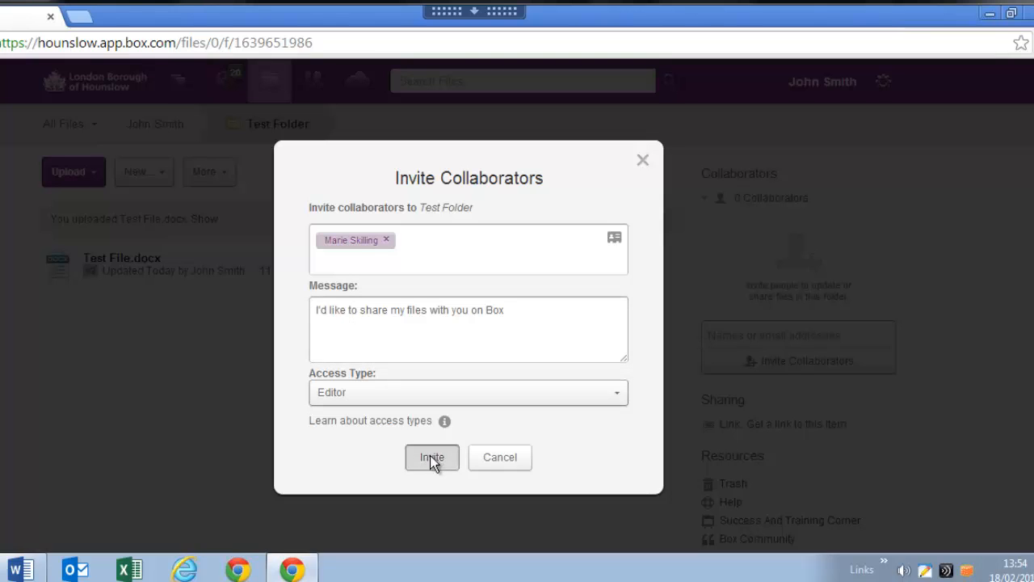
{"action": "left_click", "coordinate": [431, 456]}
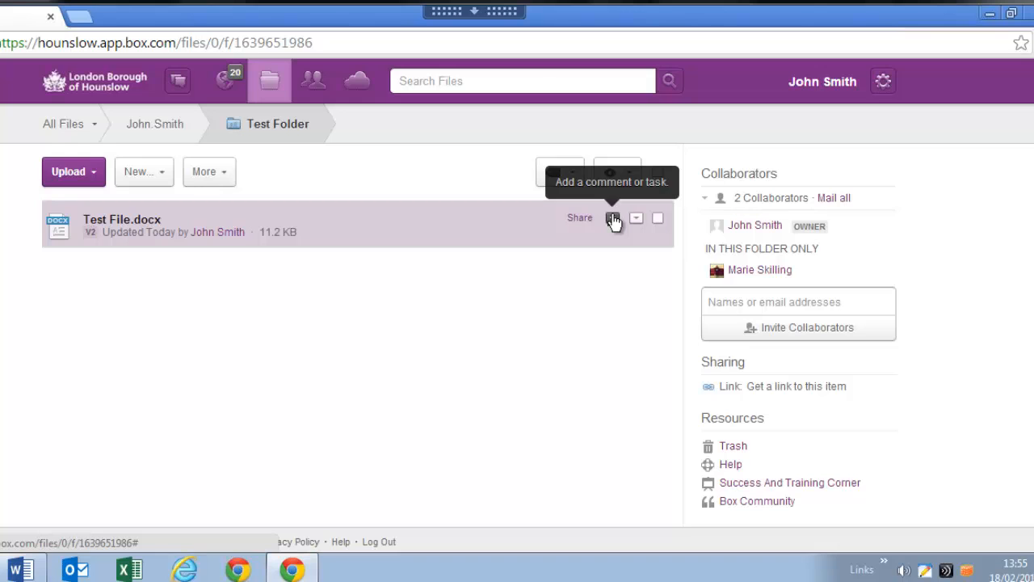
{"action": "left_click", "coordinate": [614, 220]}
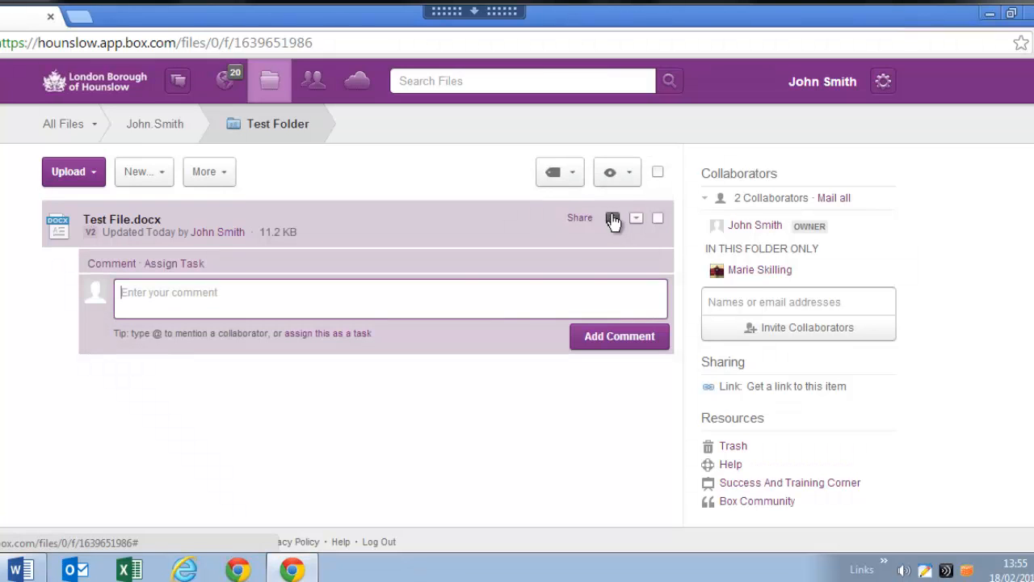
{"action": "mouse_move", "coordinate": [283, 449]}
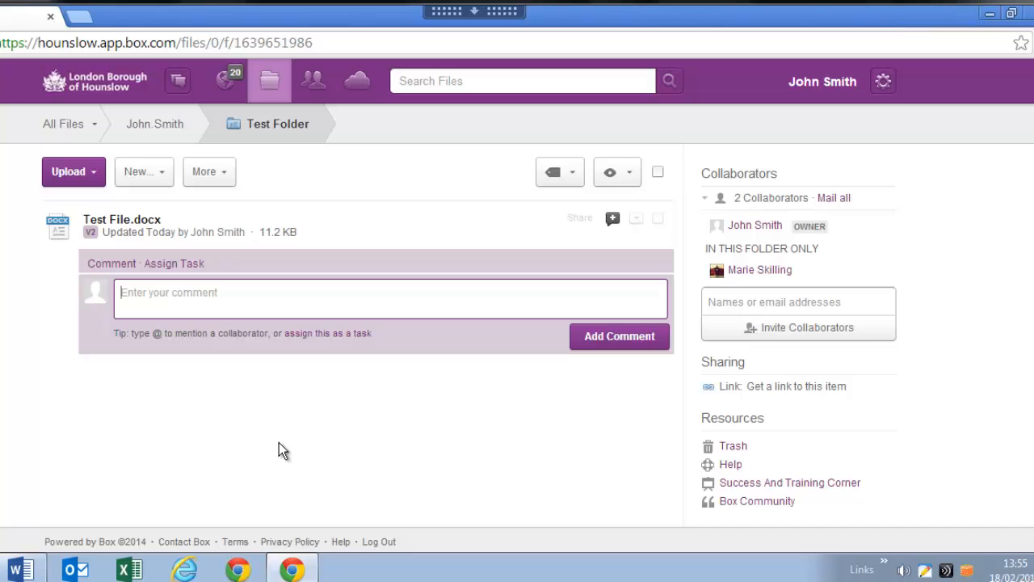
{"action": "type", "text": "@"}
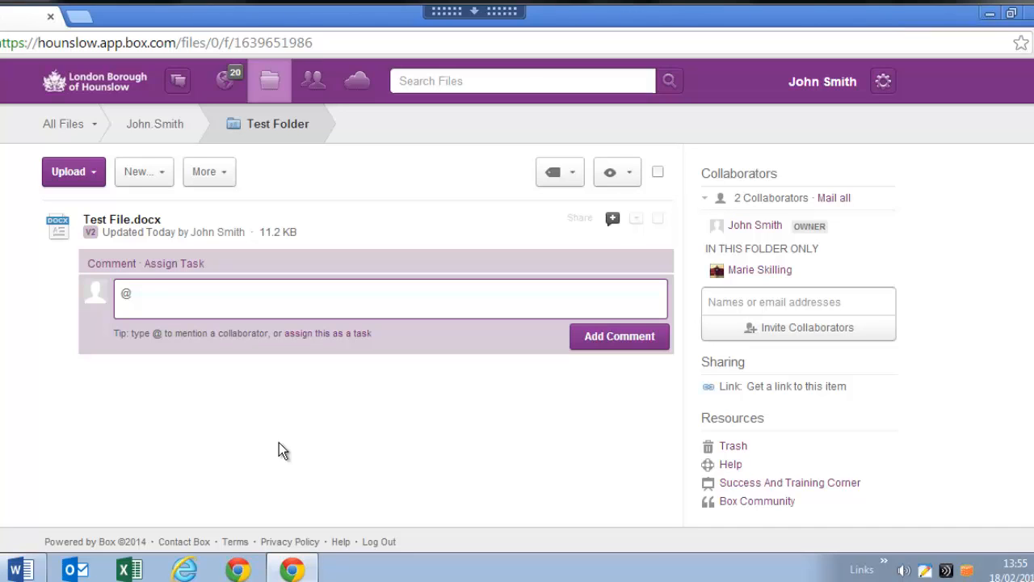
{"action": "type", "text": "mari"}
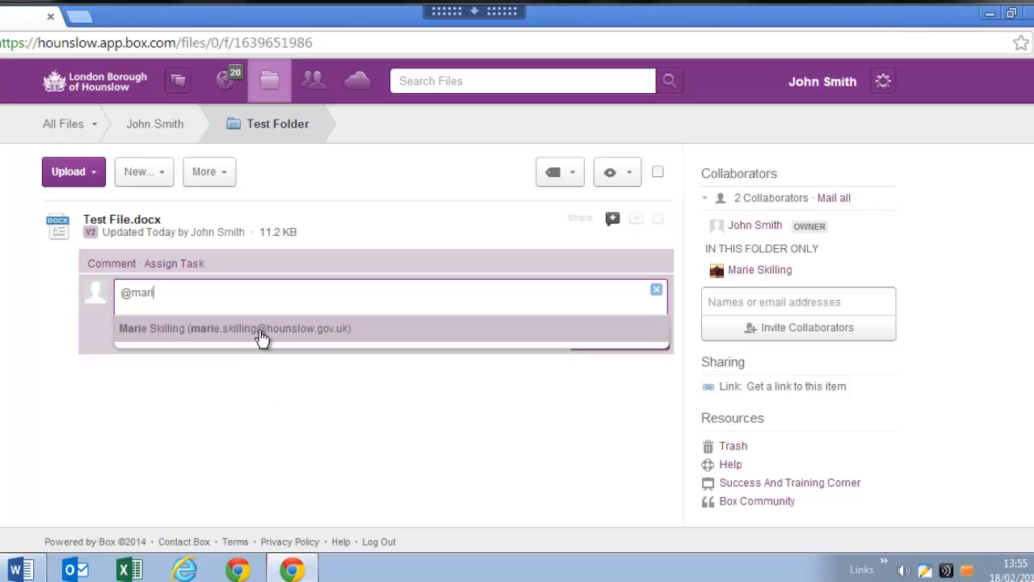
{"action": "left_click", "coordinate": [262, 328]}
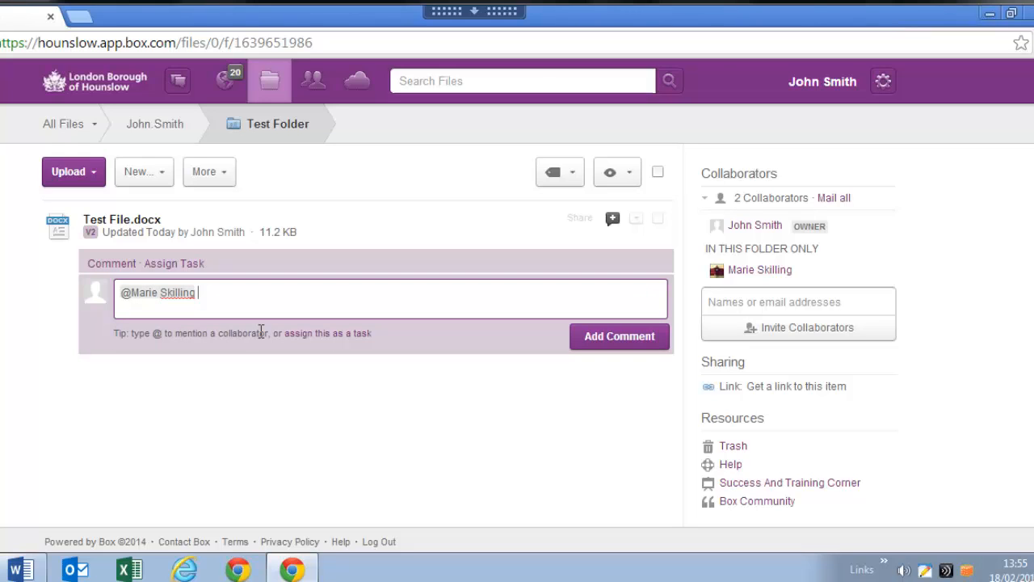
{"action": "type", "text": "Please review"}
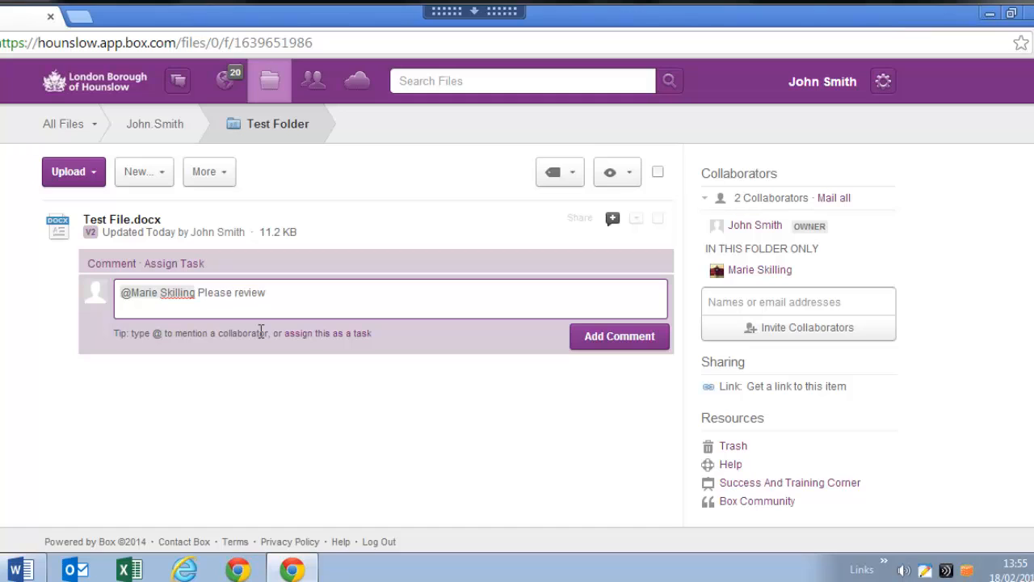
{"action": "left_click", "coordinate": [619, 336]}
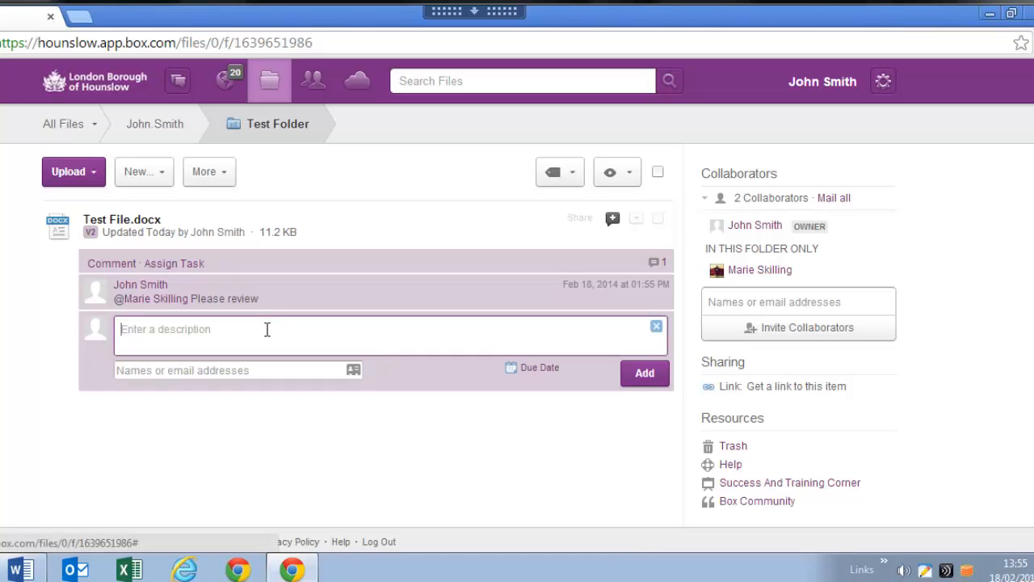
Add a 'Please review' task assigned to Marie, due February 27.
{"action": "type", "text": "Please"}
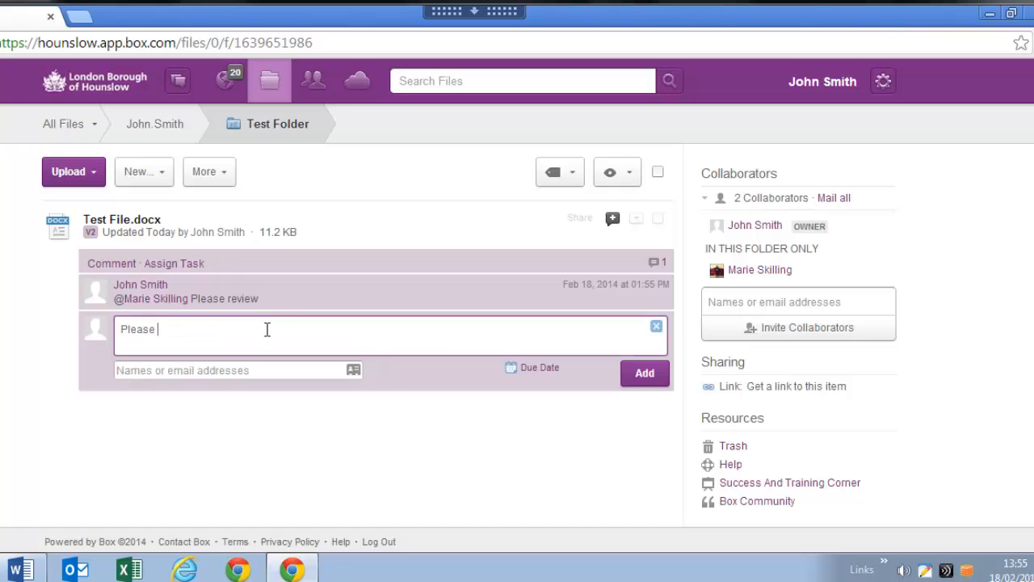
{"action": "type", "text": "review"}
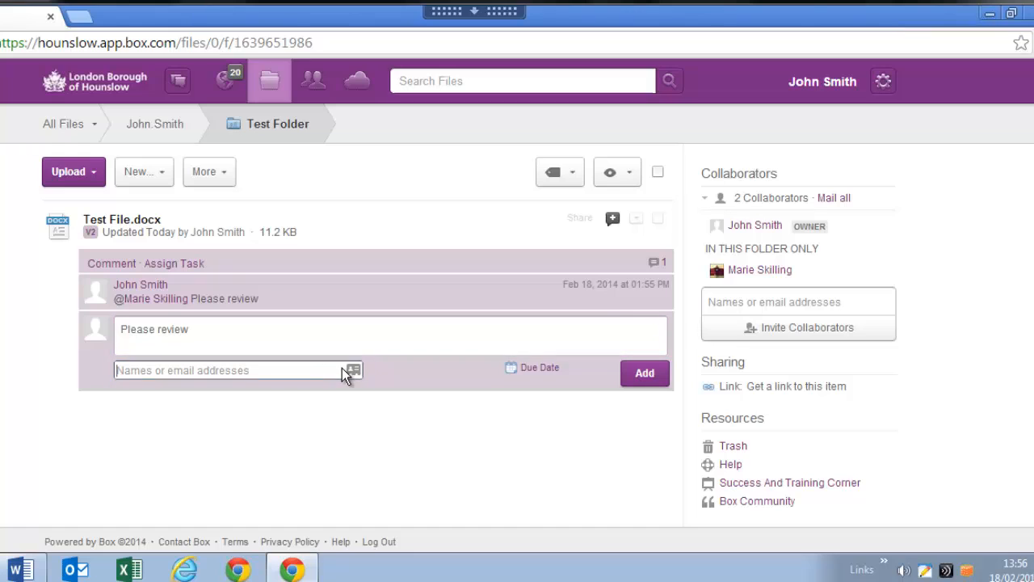
{"action": "type", "text": "mar"}
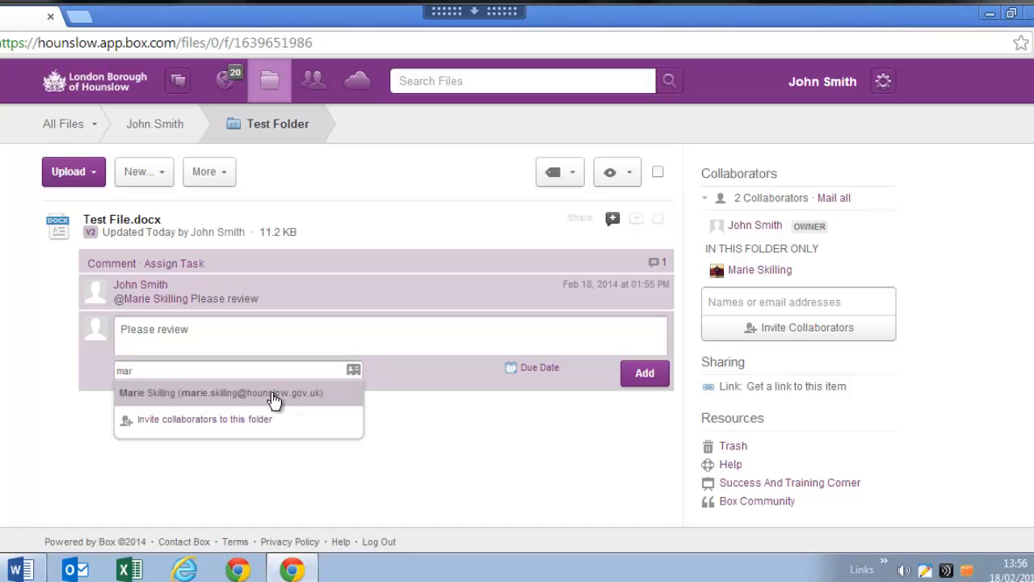
{"action": "left_click", "coordinate": [218, 393]}
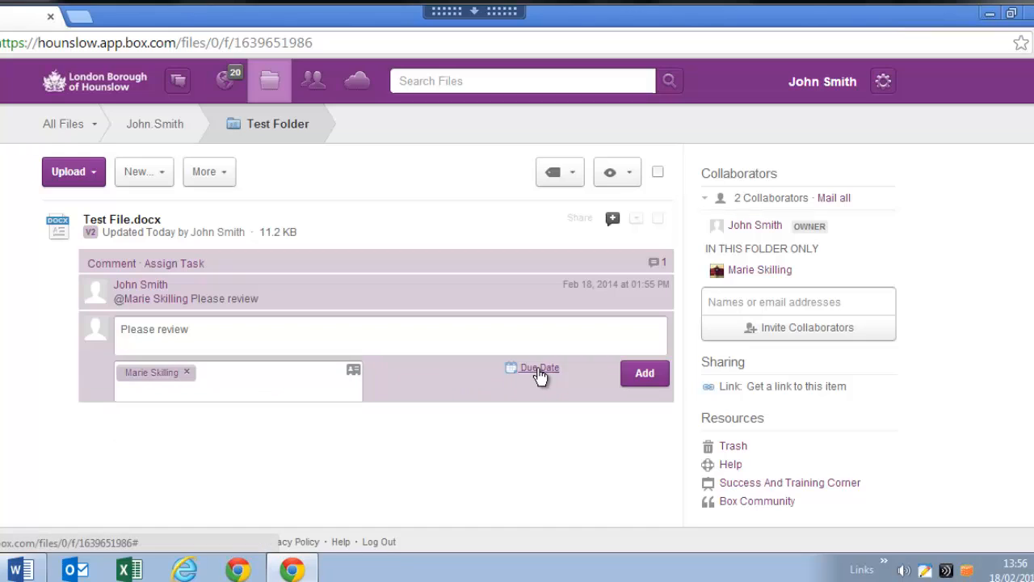
{"action": "left_click", "coordinate": [534, 369]}
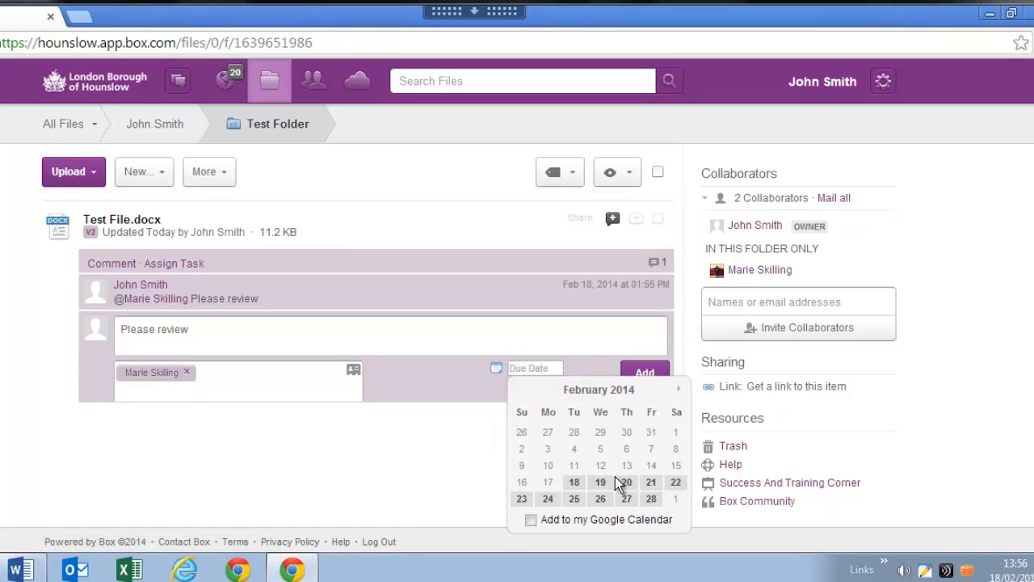
{"action": "mouse_move", "coordinate": [627, 498]}
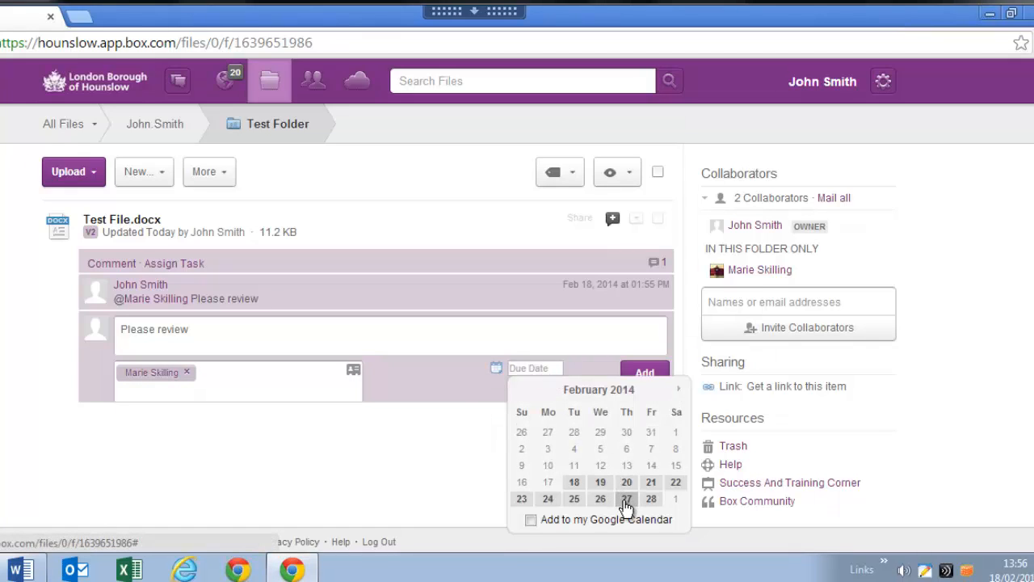
{"action": "left_click", "coordinate": [627, 498]}
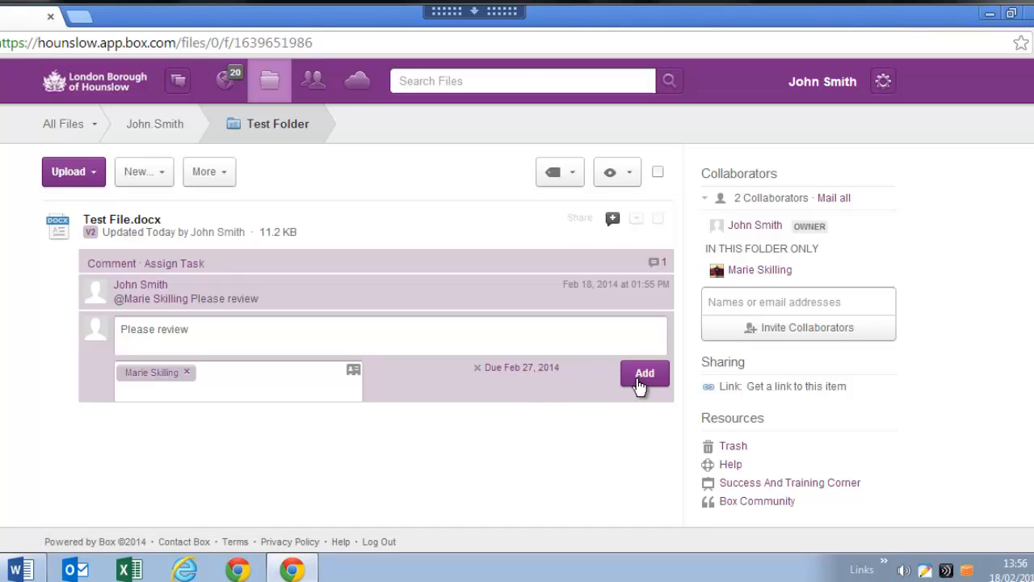
{"action": "left_click", "coordinate": [643, 374]}
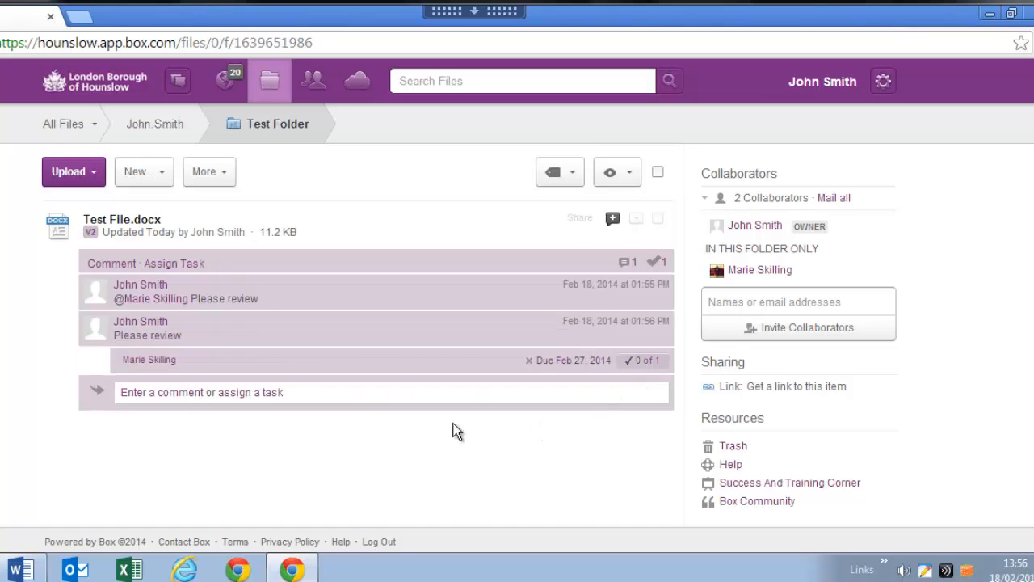
{"action": "mouse_move", "coordinate": [201, 459]}
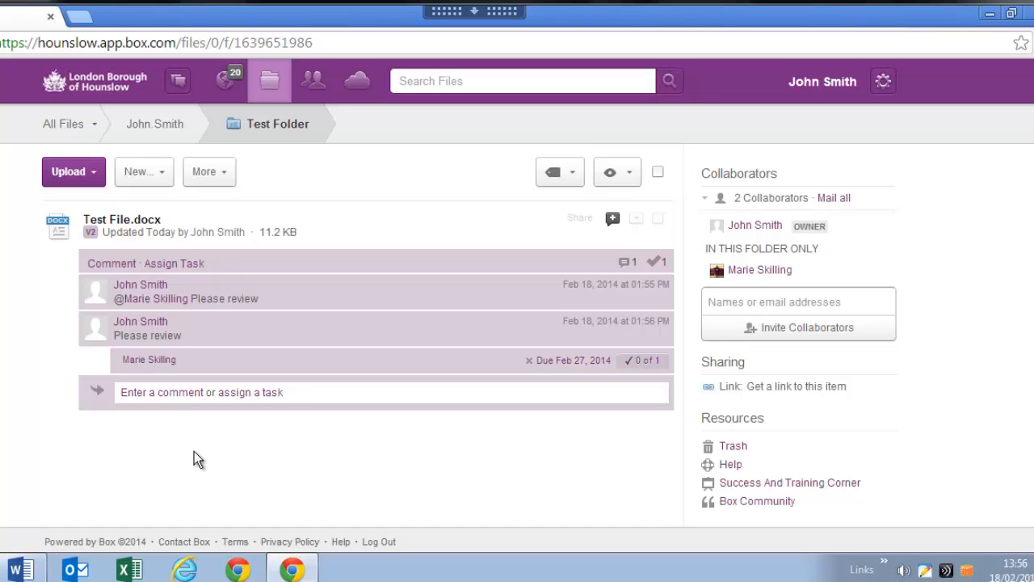
Return from Test Folder up to the John.Smith personal folder via the breadcrumb.
{"action": "left_click", "coordinate": [156, 123]}
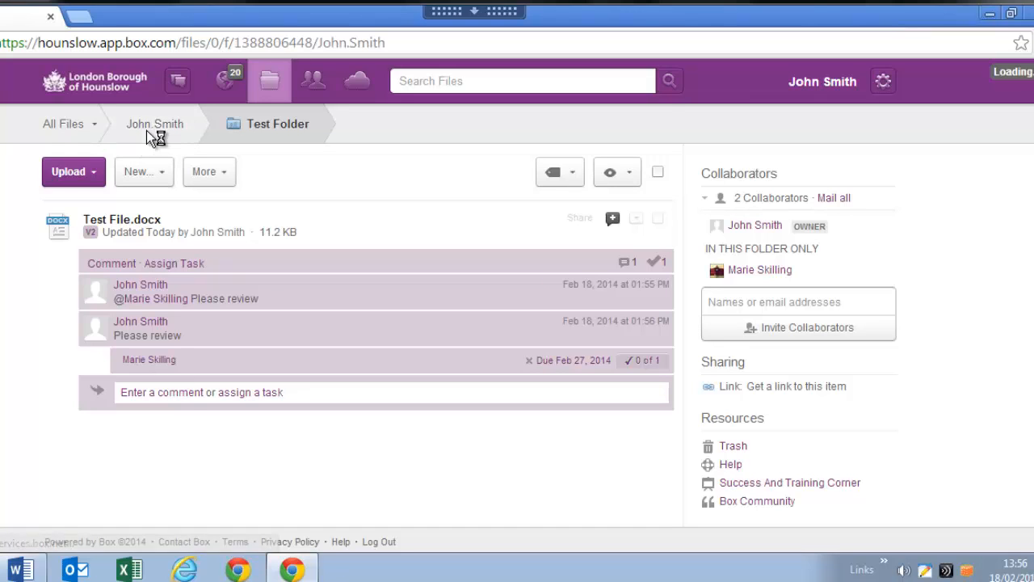
{"action": "left_click", "coordinate": [155, 123]}
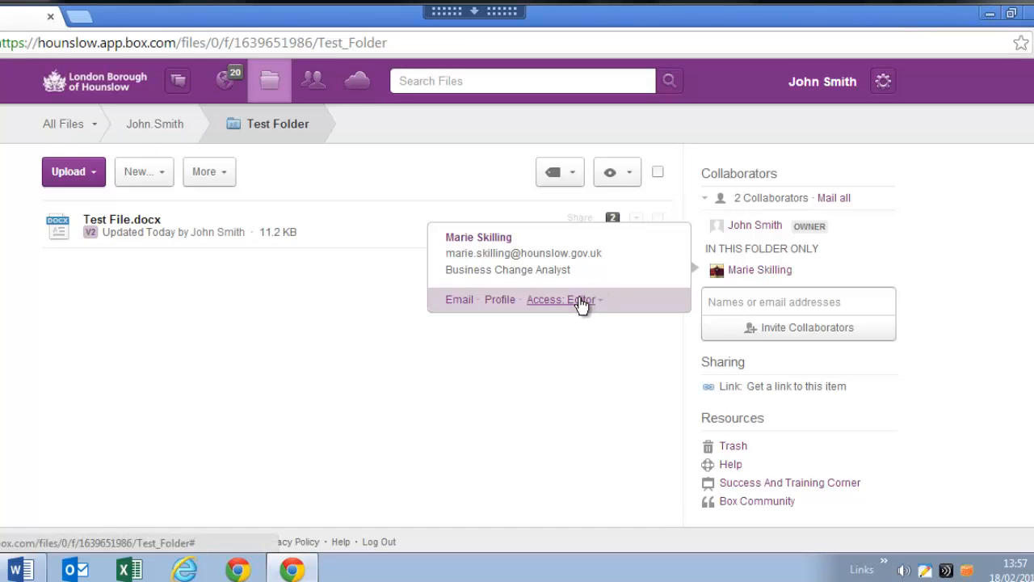
{"action": "mouse_move", "coordinate": [148, 321]}
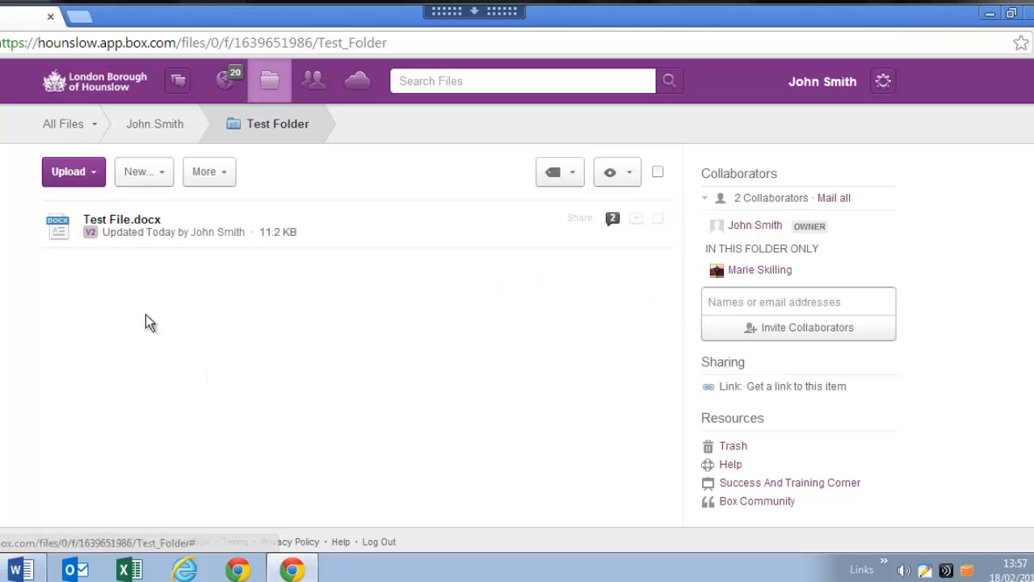
{"action": "left_click", "coordinate": [155, 123]}
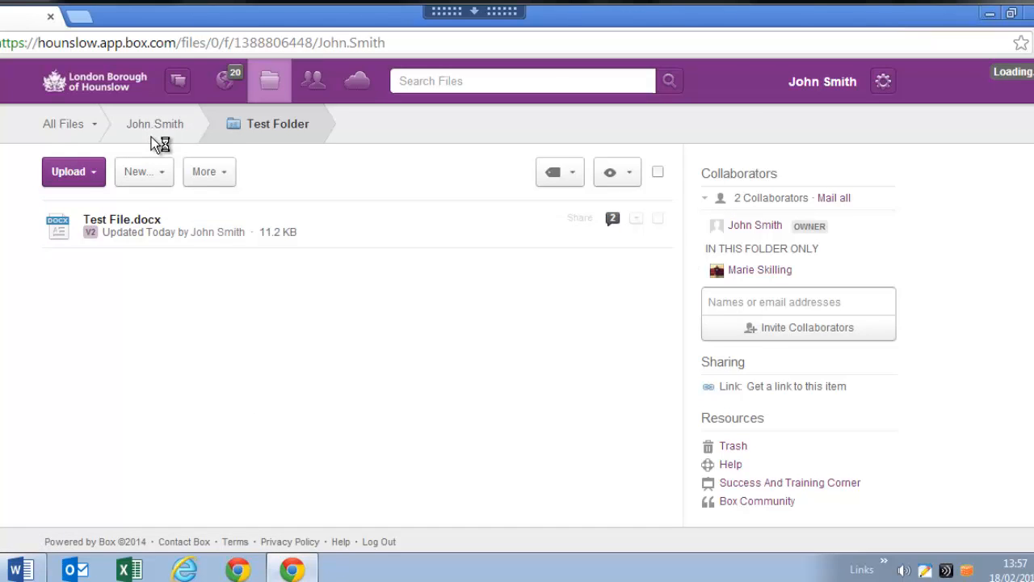
{"action": "left_click", "coordinate": [156, 123]}
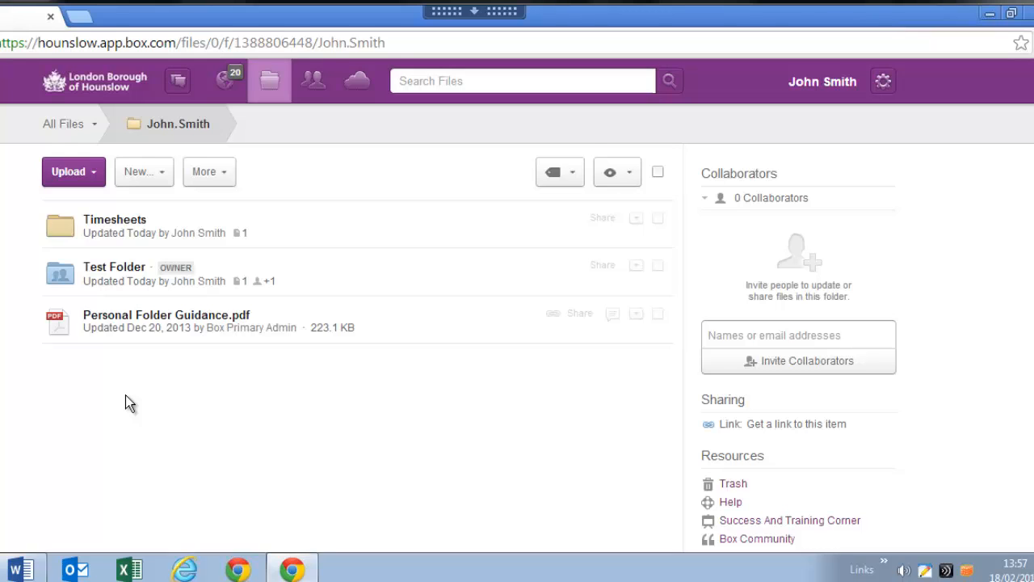
{"action": "mouse_move", "coordinate": [113, 229]}
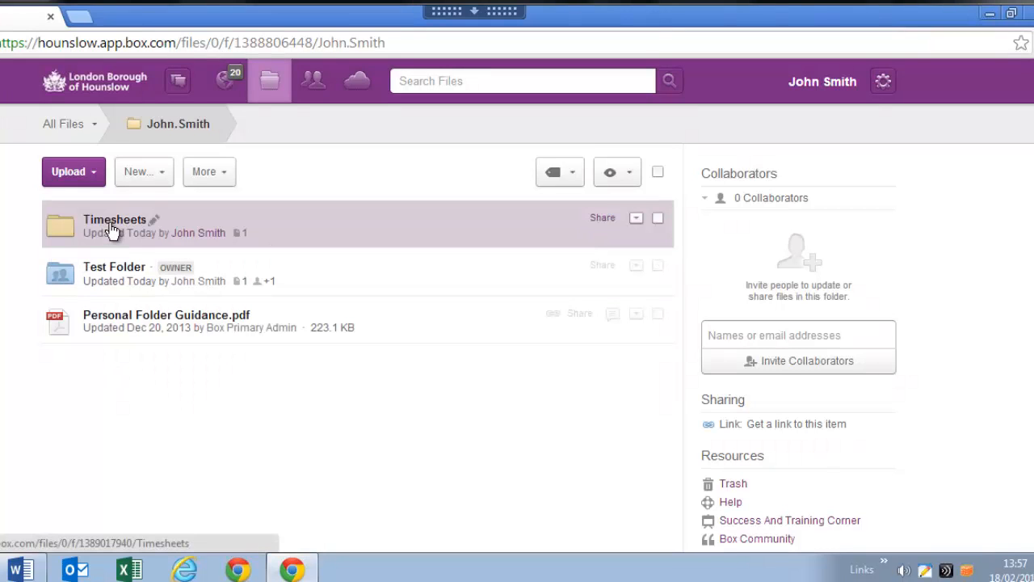
Open Timesheet Template.docx from the Timesheets folder in Word via Box Edit.
{"action": "left_click", "coordinate": [115, 220]}
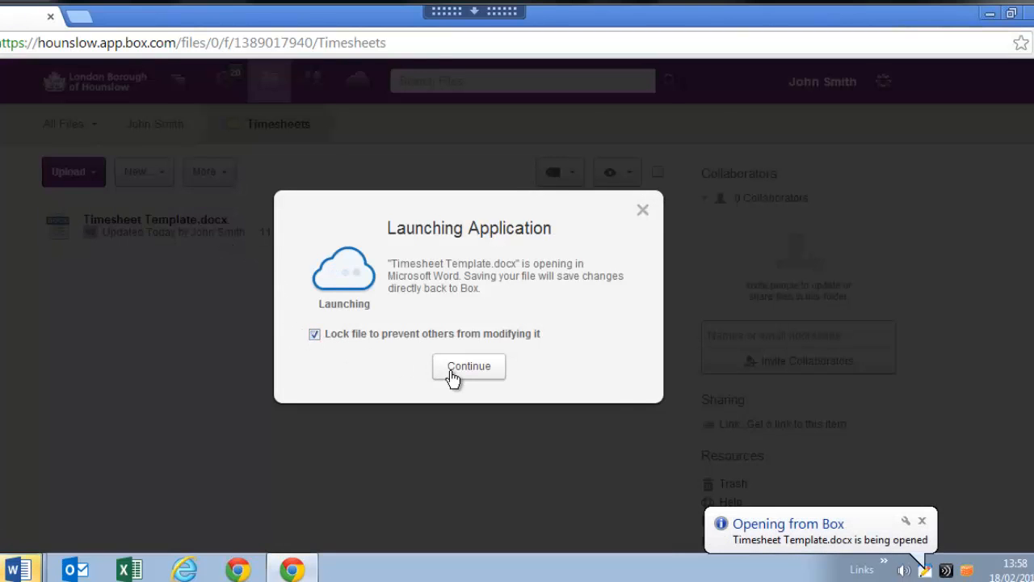
{"action": "left_click", "coordinate": [468, 365]}
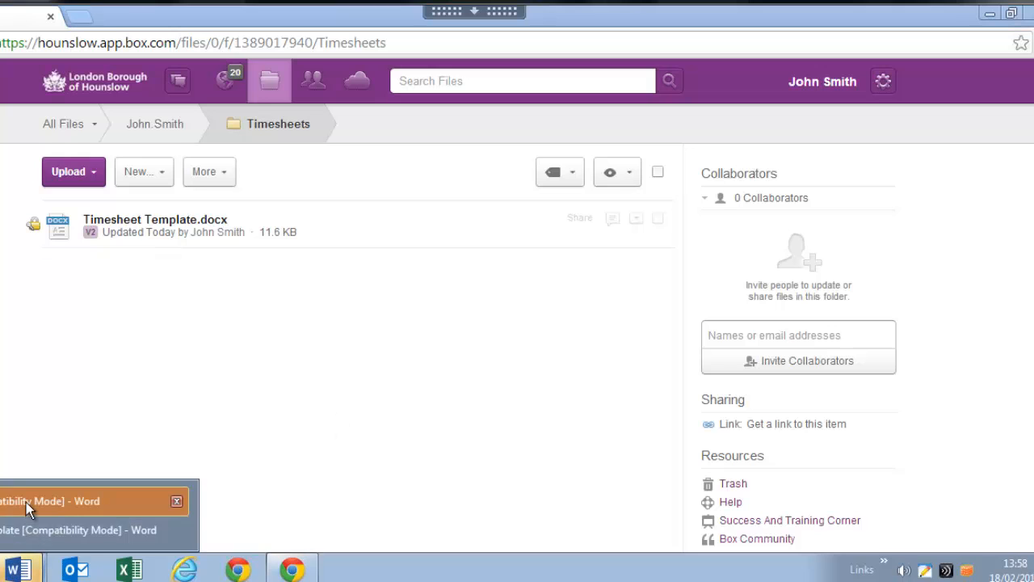
{"action": "left_click", "coordinate": [48, 501]}
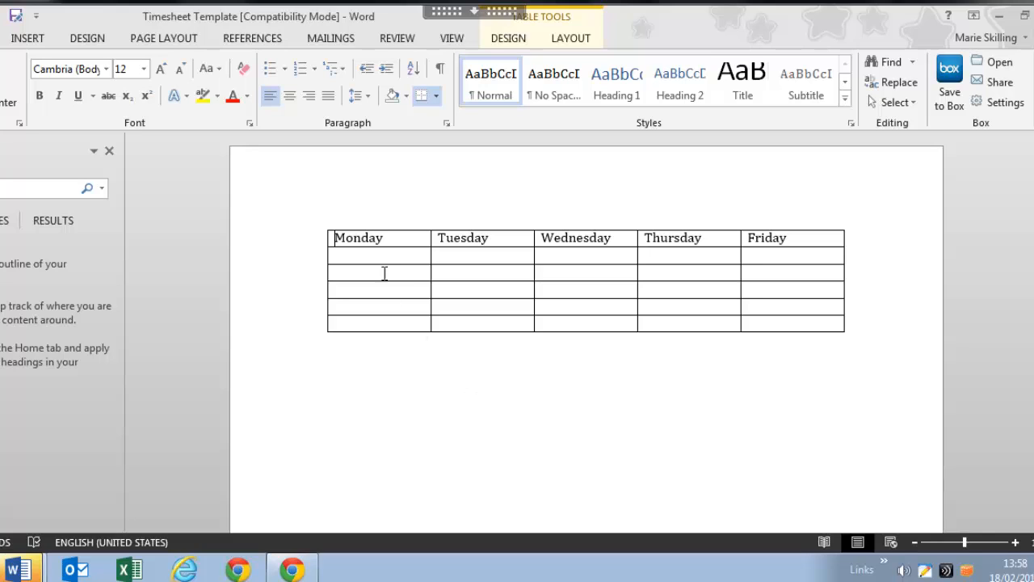
Highlight the Monday heading yellow and save the template back to Box.
{"action": "left_click_drag", "start_coordinate": [378, 237], "coordinate": [379, 323]}
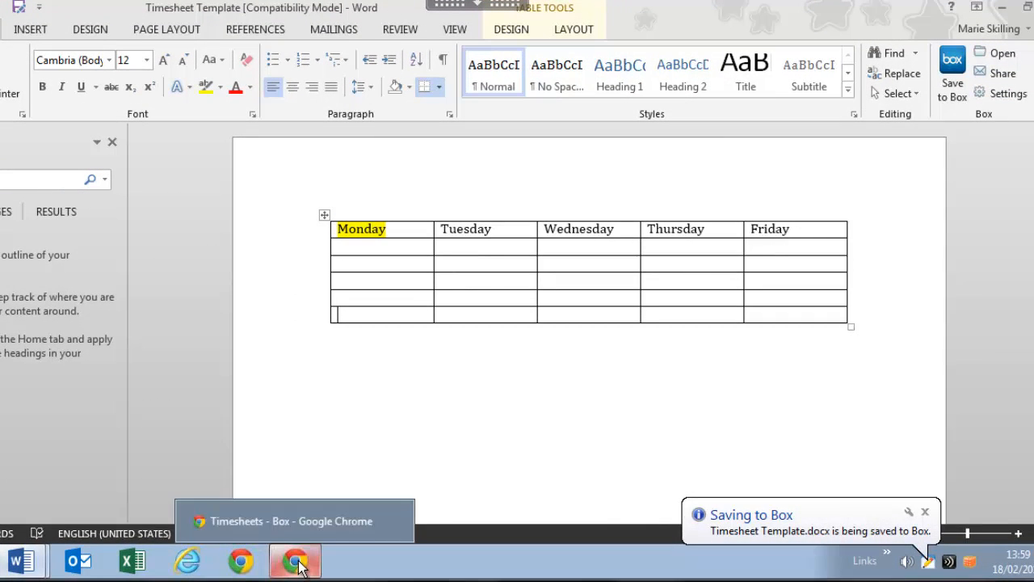
{"action": "left_click", "coordinate": [294, 559]}
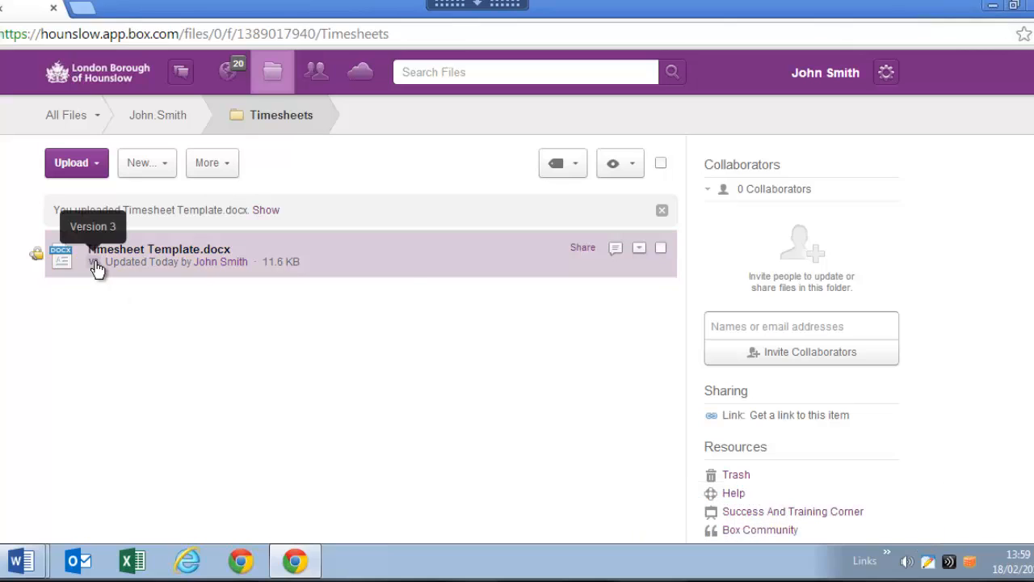
{"action": "left_click", "coordinate": [158, 249]}
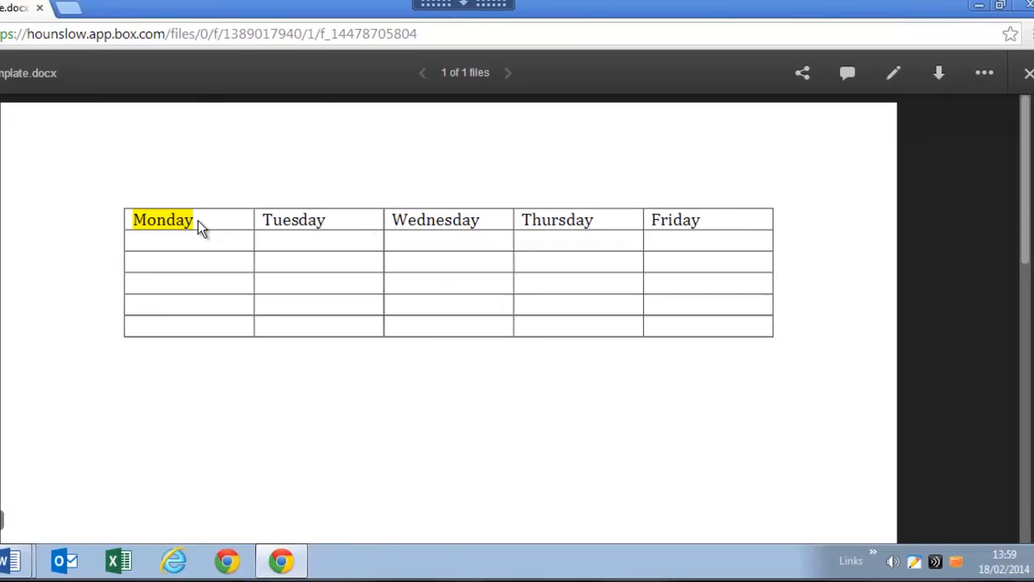
{"action": "left_click", "coordinate": [1027, 73]}
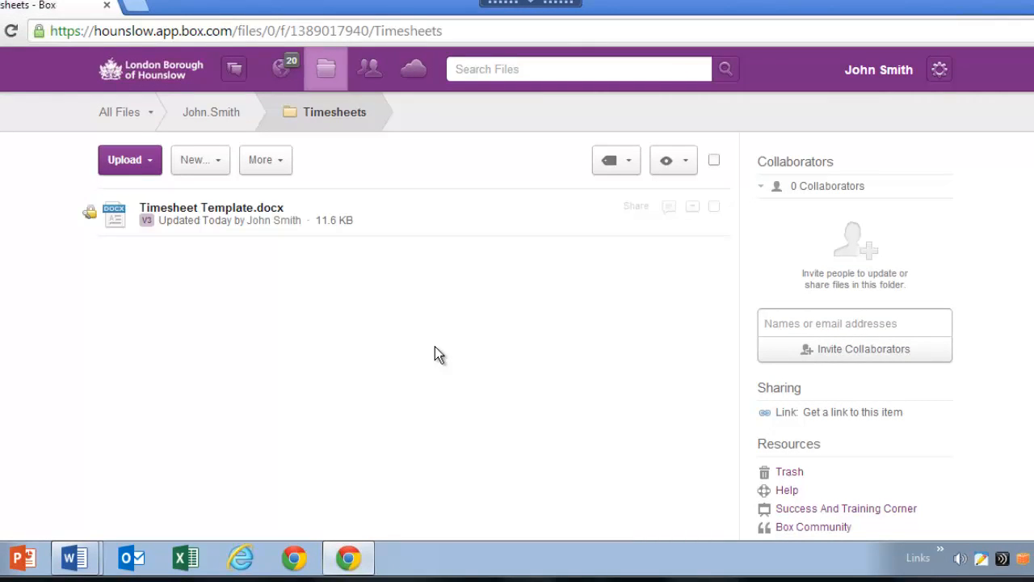
Customize the Timesheets folder's email options to notify on previews, downloads and deletes.
{"action": "left_click", "coordinate": [265, 160]}
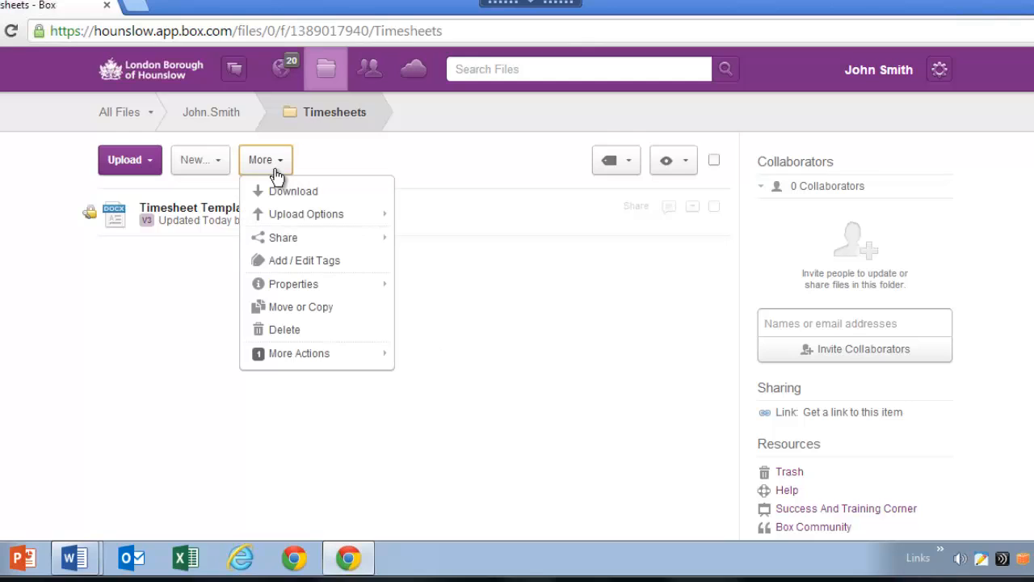
{"action": "mouse_move", "coordinate": [294, 285]}
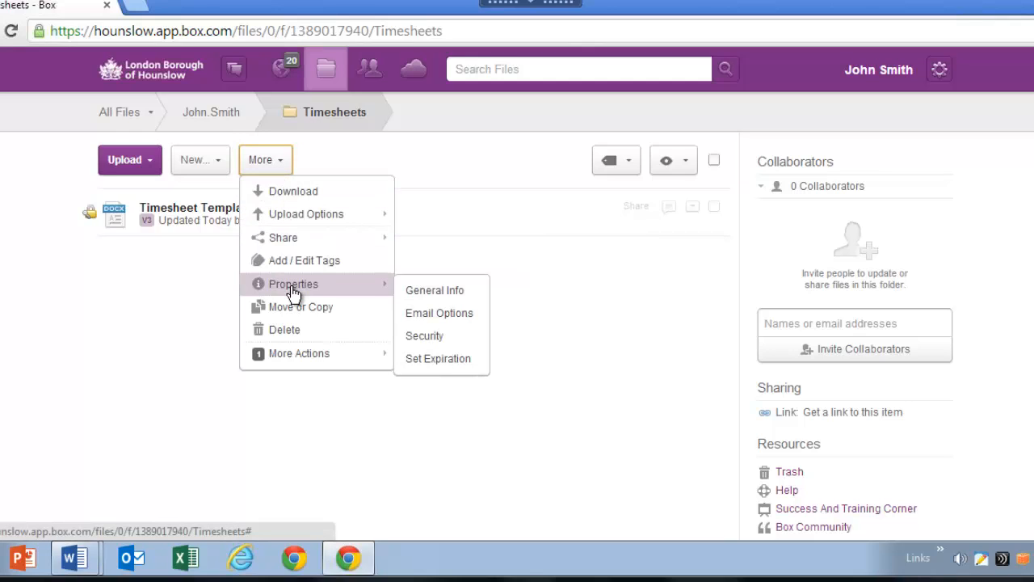
{"action": "mouse_move", "coordinate": [439, 314]}
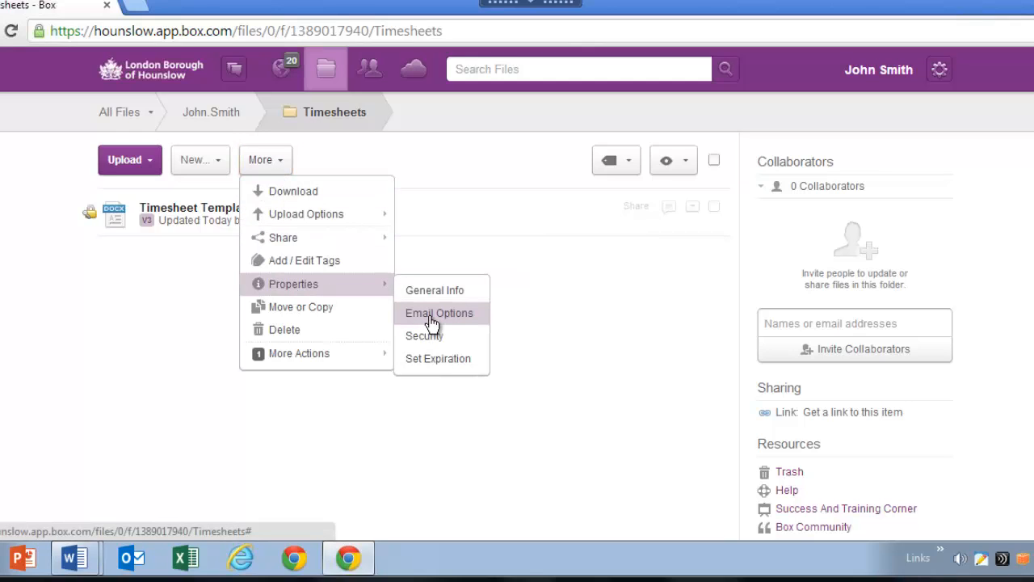
{"action": "left_click", "coordinate": [439, 314]}
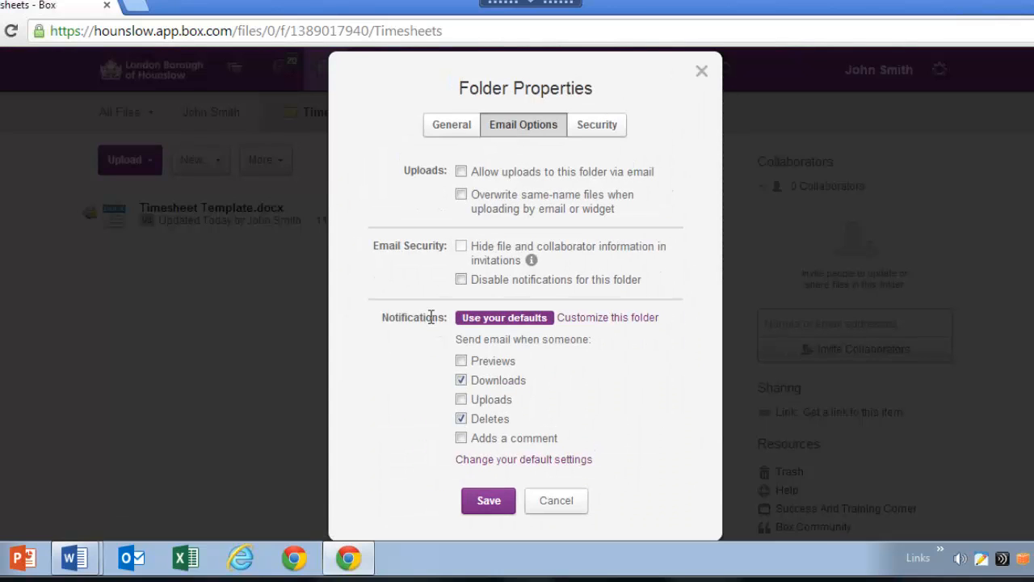
{"action": "mouse_move", "coordinate": [484, 357]}
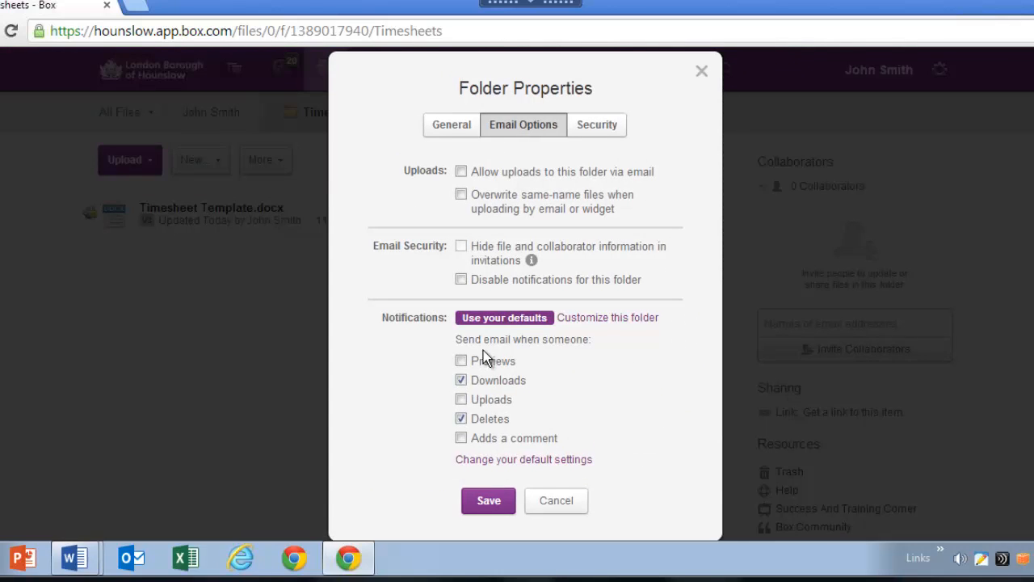
{"action": "left_click", "coordinate": [601, 316]}
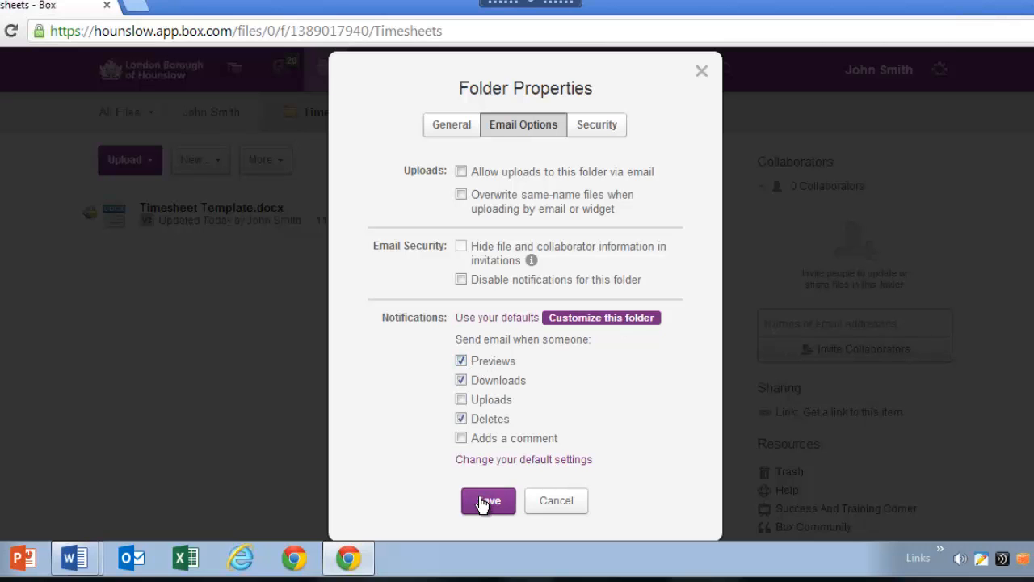
{"action": "left_click", "coordinate": [488, 501]}
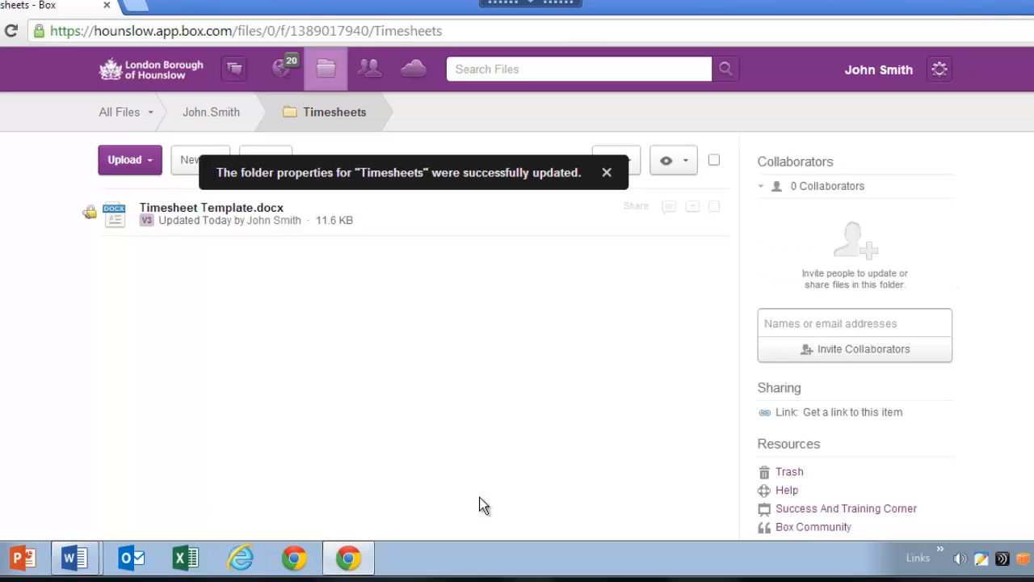
{"action": "left_click", "coordinate": [608, 171]}
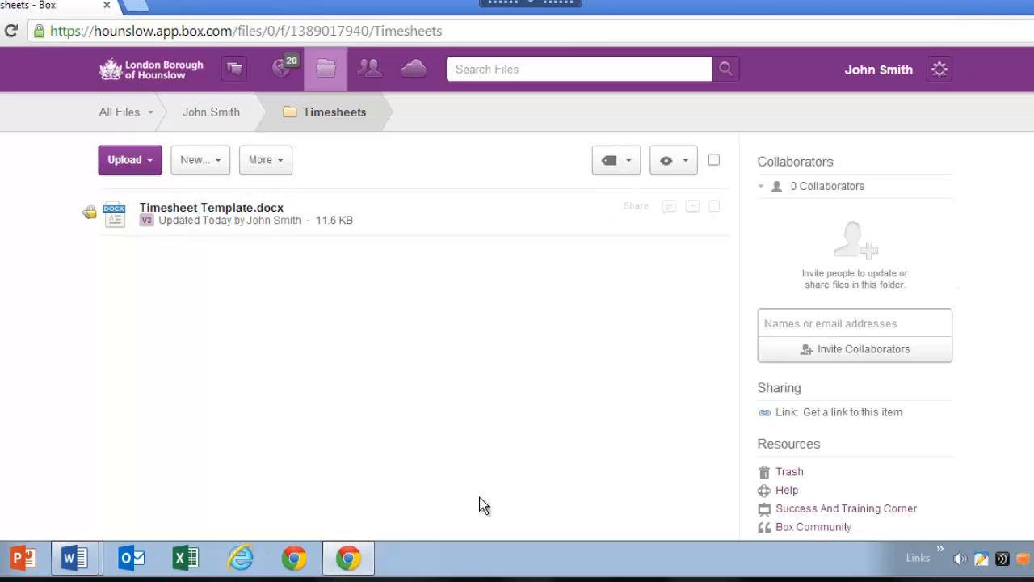